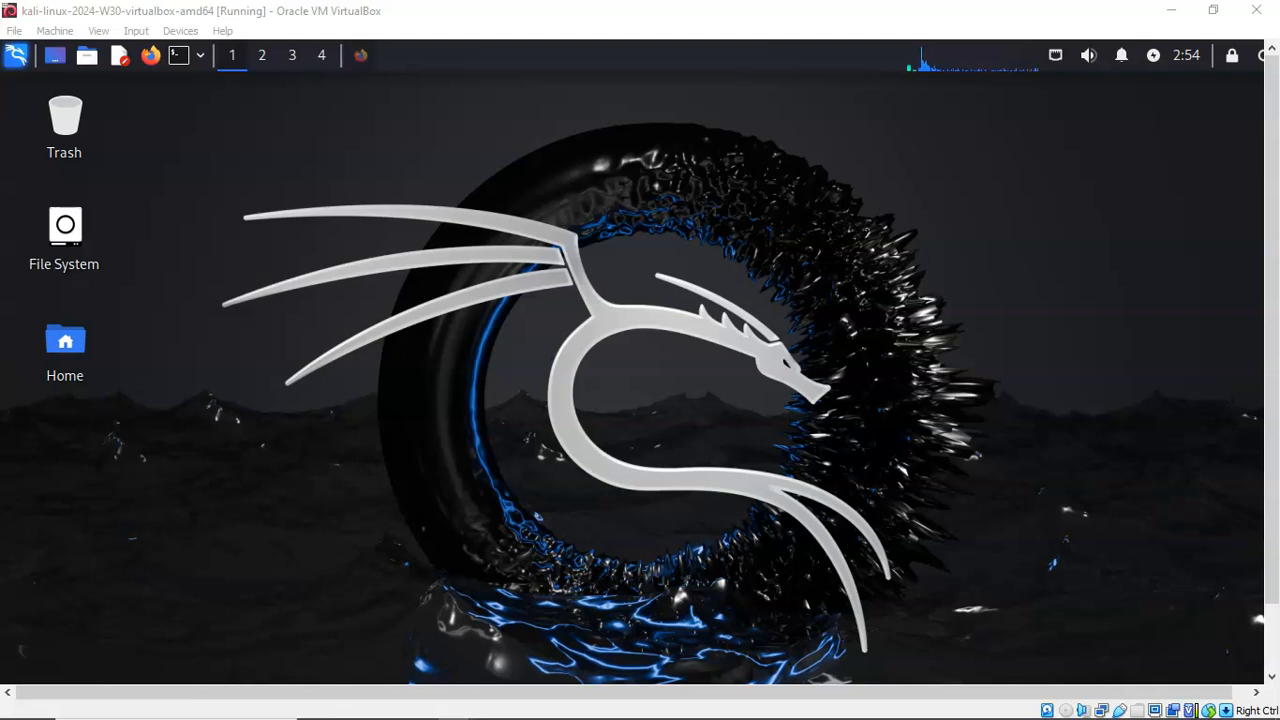
left_click(150, 55)
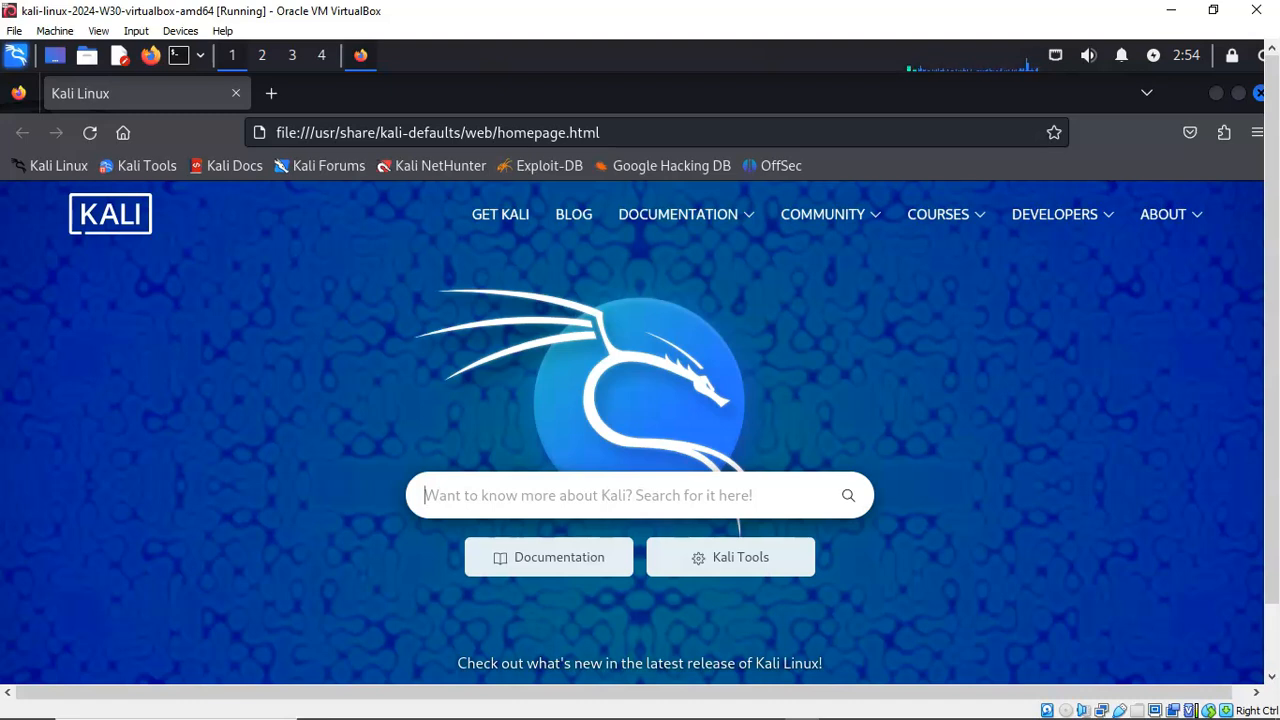
left_click(437, 132)
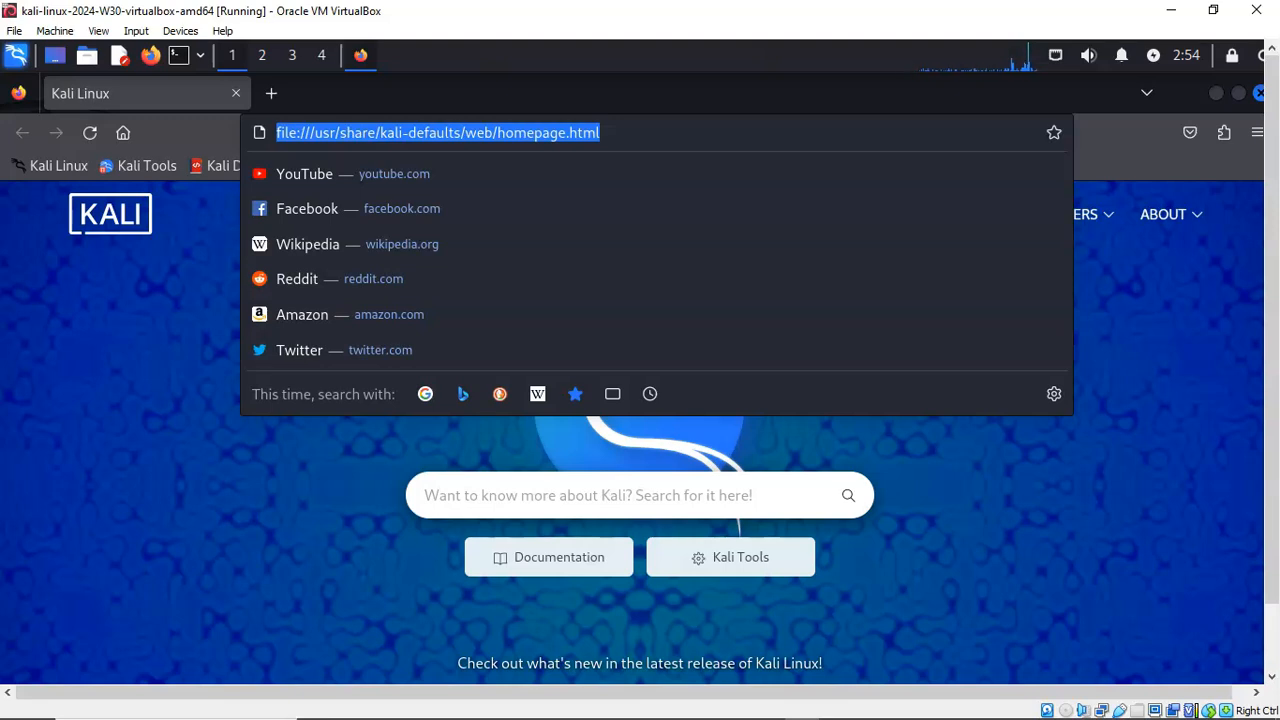
type("https://www.jetbrains.com/toolbox-app/")
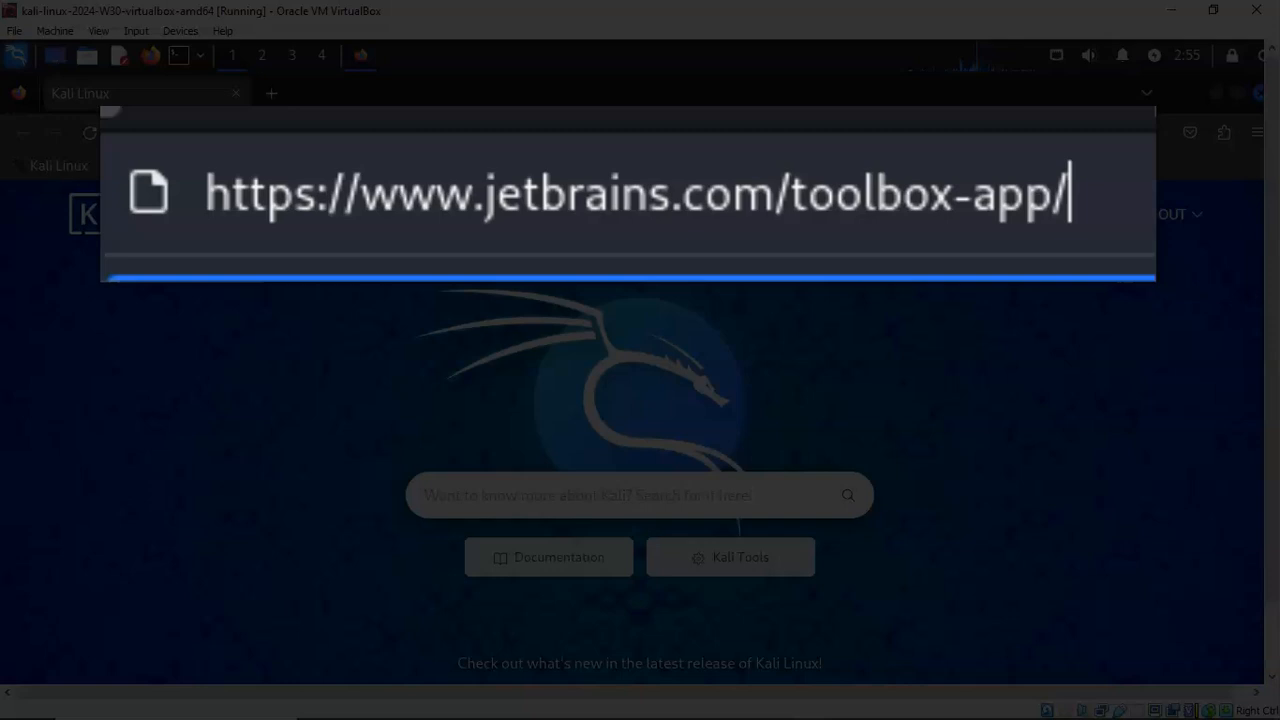
Step: Load the Toolbox App page, download its Linux .tar.gz archive, and close Firefox
key("Return")
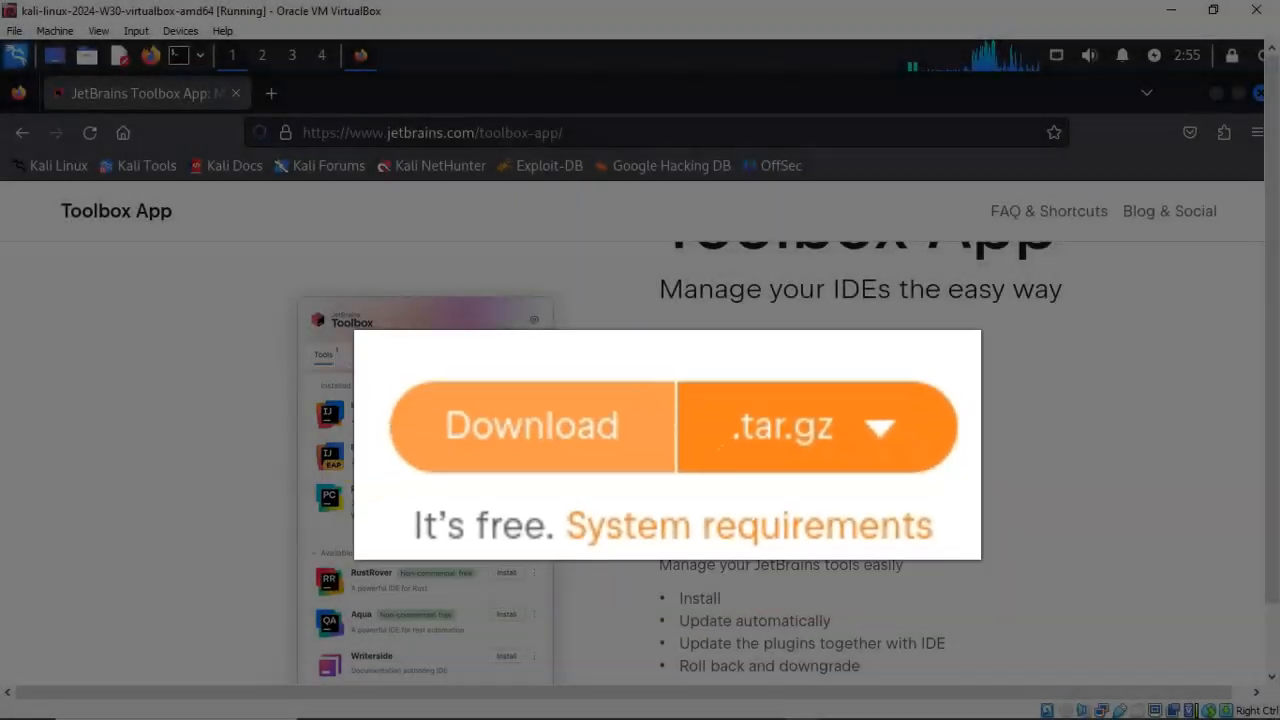
left_click(531, 425)
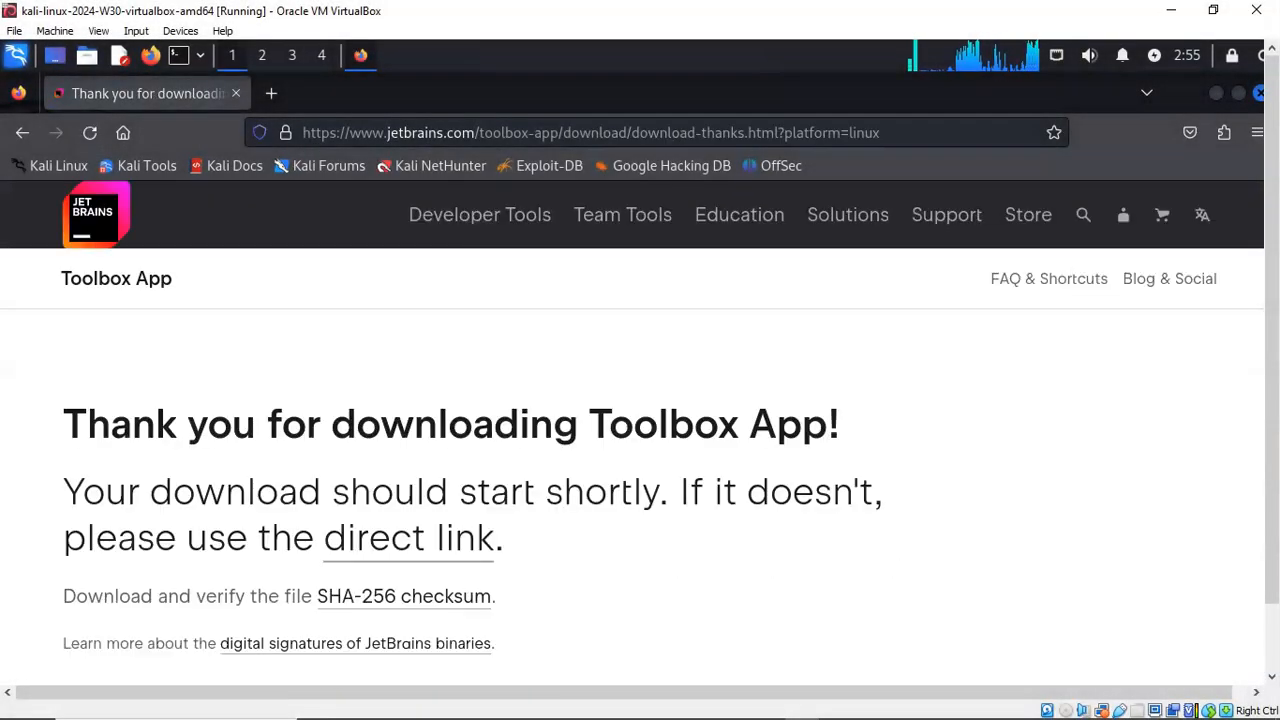
left_click(1189, 132)
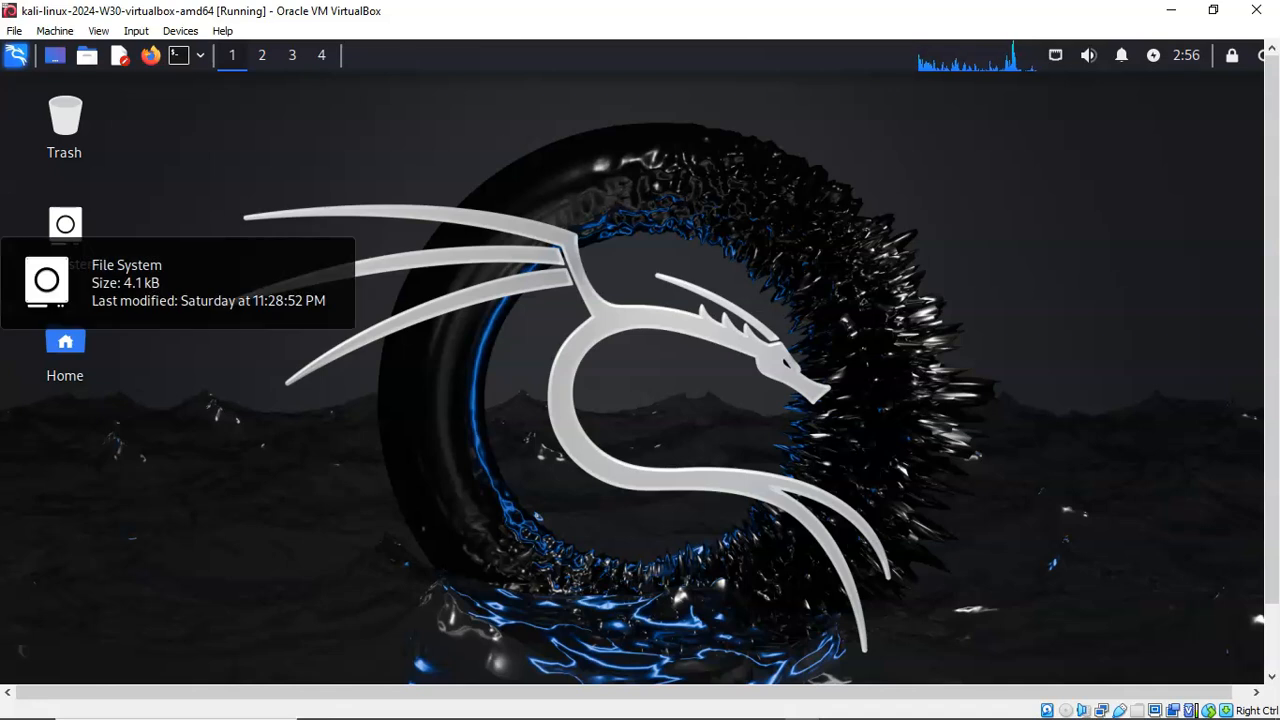
Step: Extract the Toolbox .tar.gz in Downloads into a jetbrains-toolbox-2.4.1.32573 folder
double_click(65, 225)
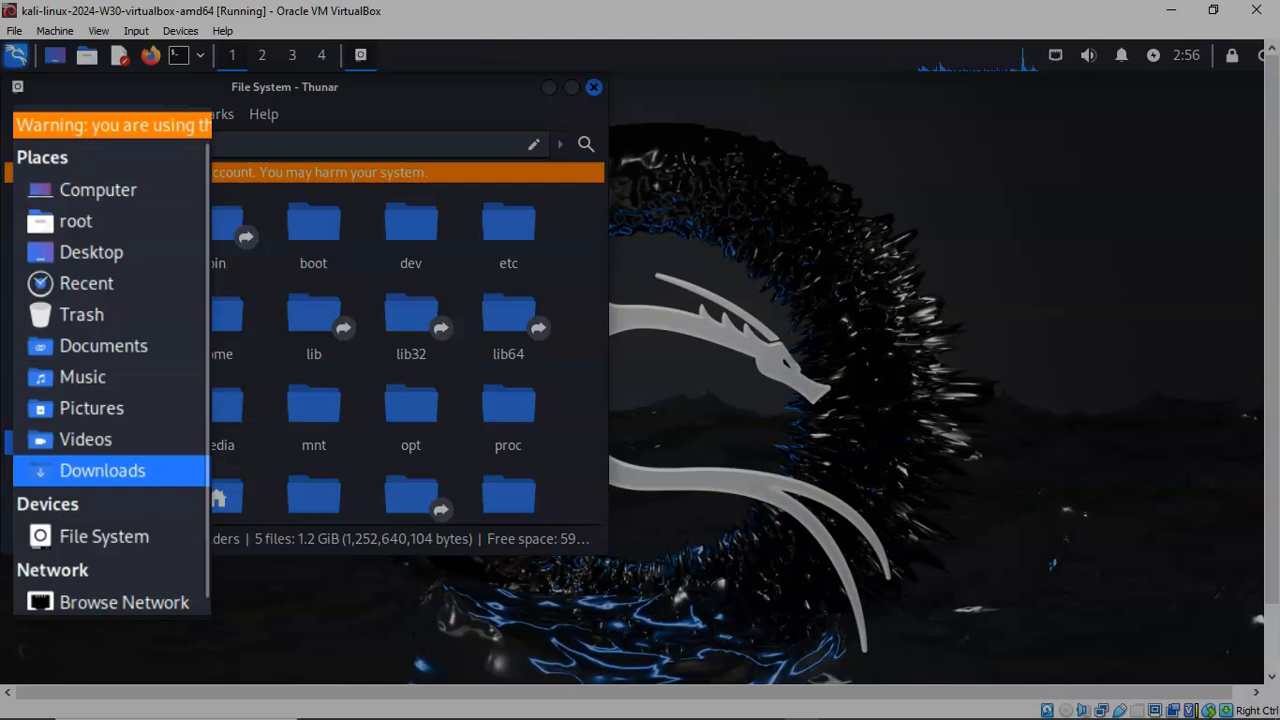
left_click(102, 470)
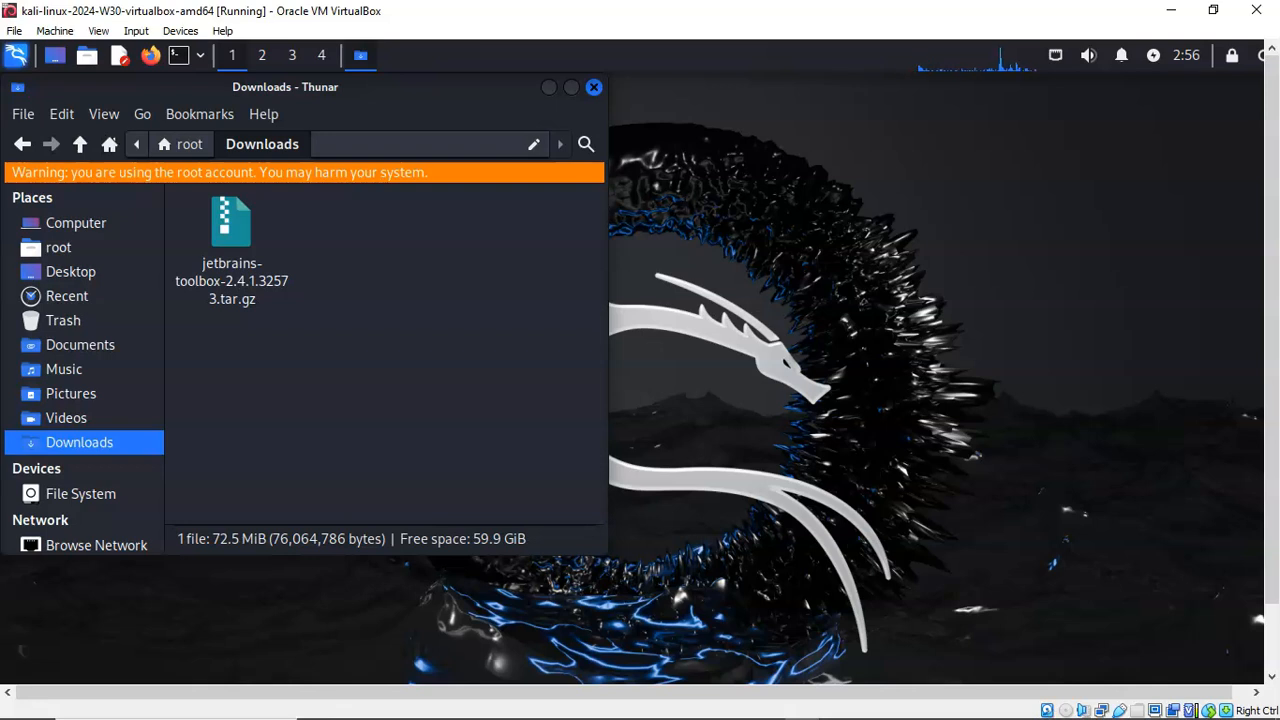
right_click(231, 240)
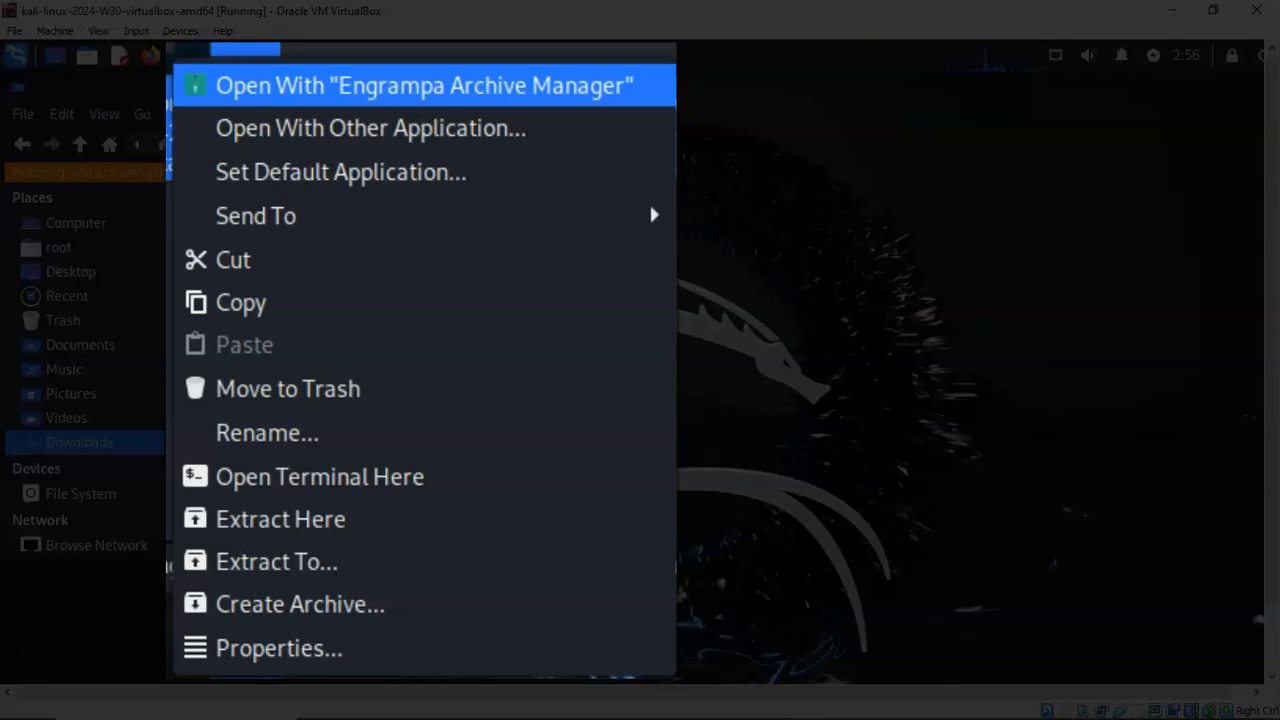
mouse_move(280, 519)
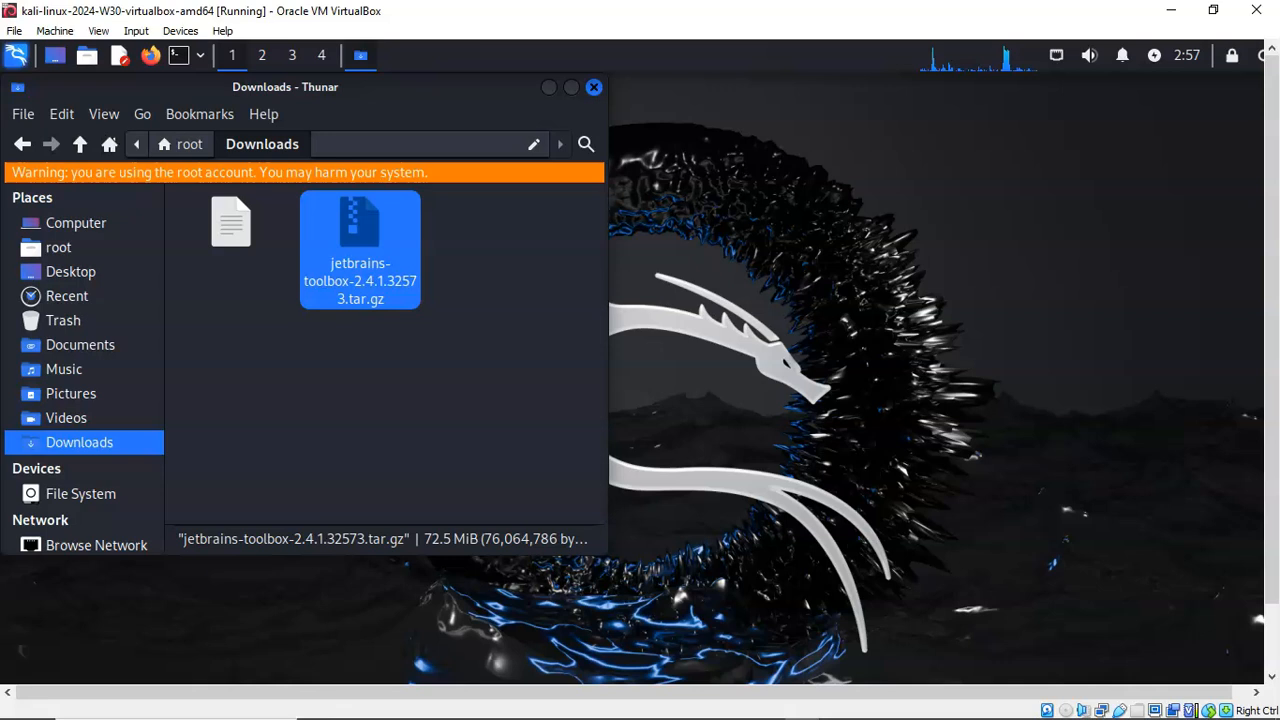
mouse_move(70, 271)
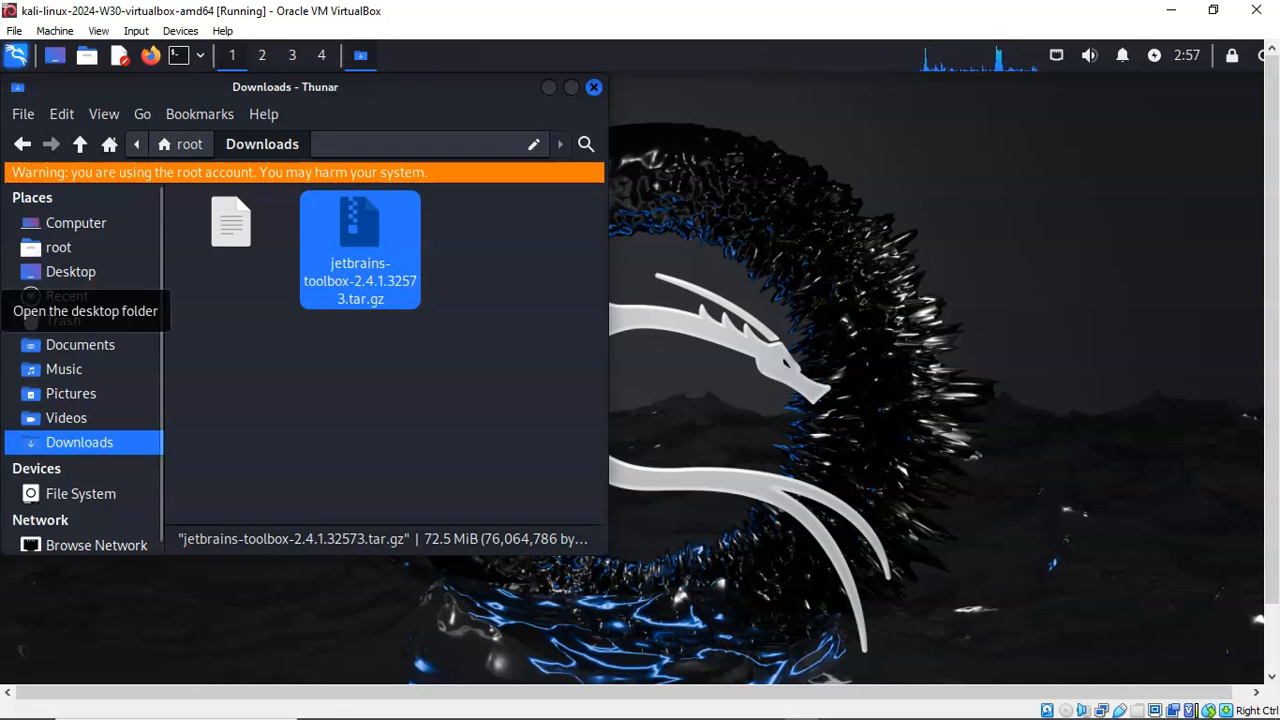
left_click(70, 271)
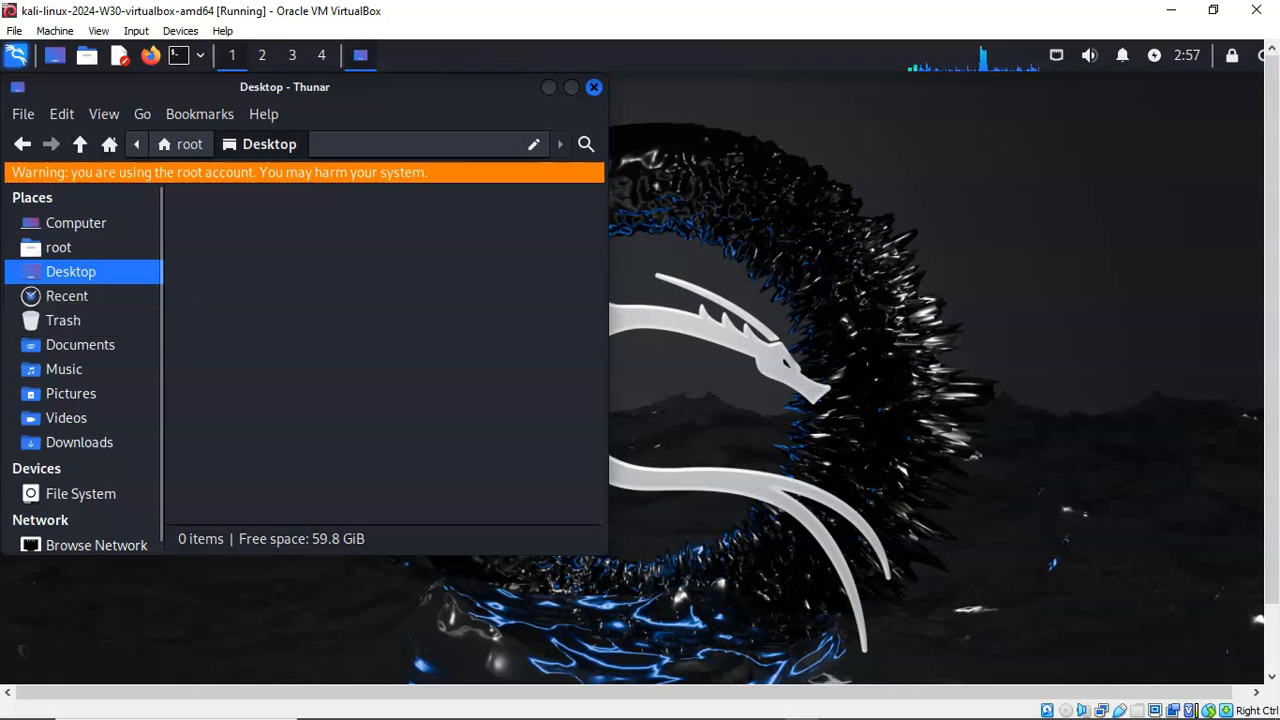
left_click(79, 442)
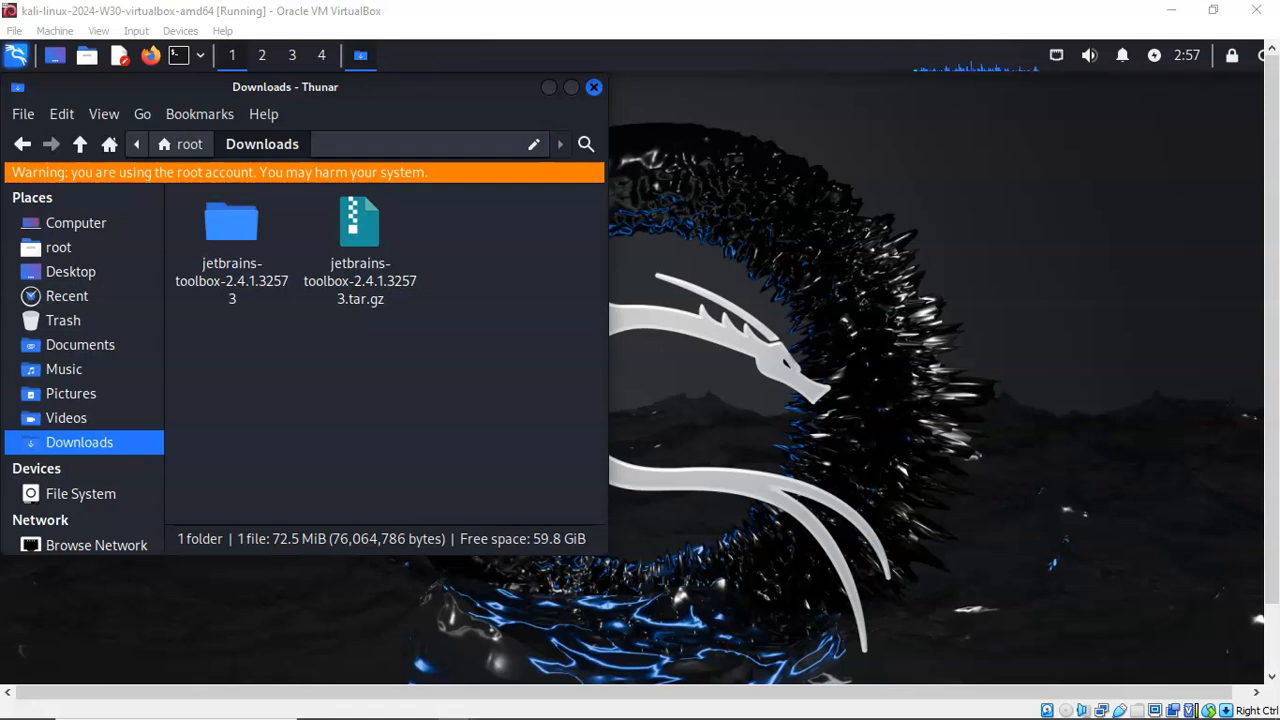
Step: Move the jetbrains-toolbox-2.4.1.32573 folder from Downloads into /opt and open it
left_click(231, 230)
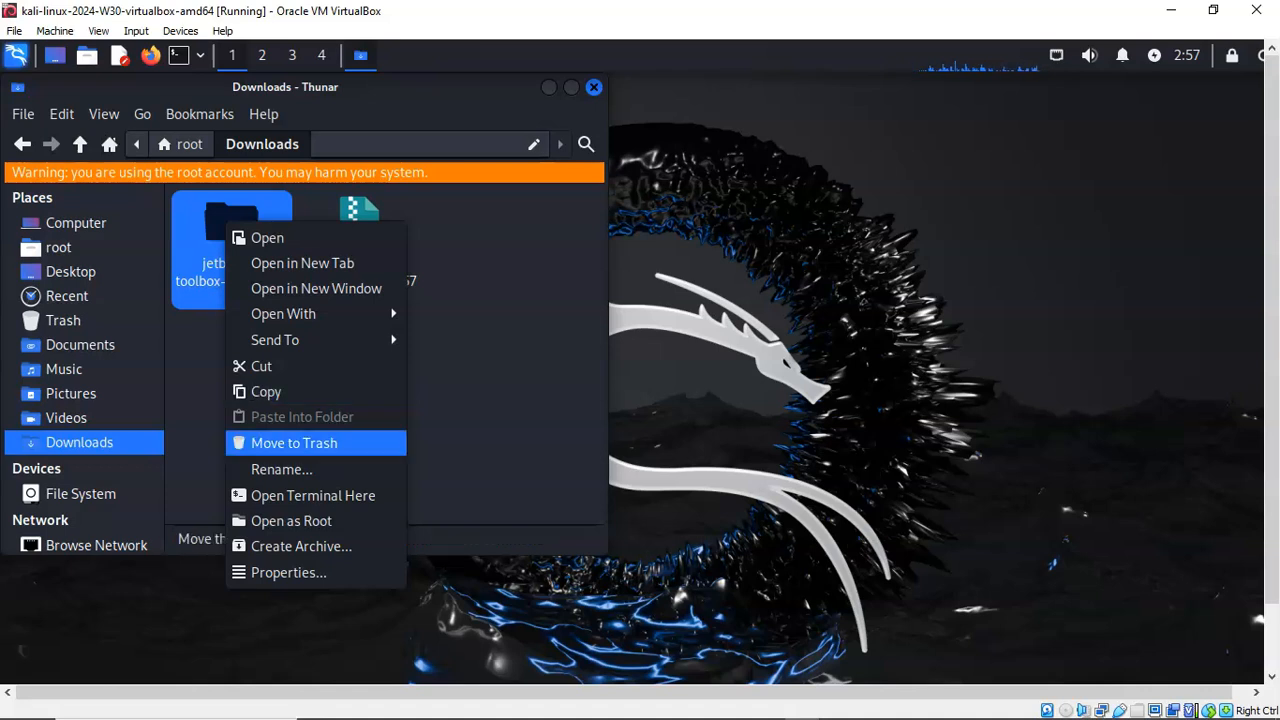
left_click(294, 443)
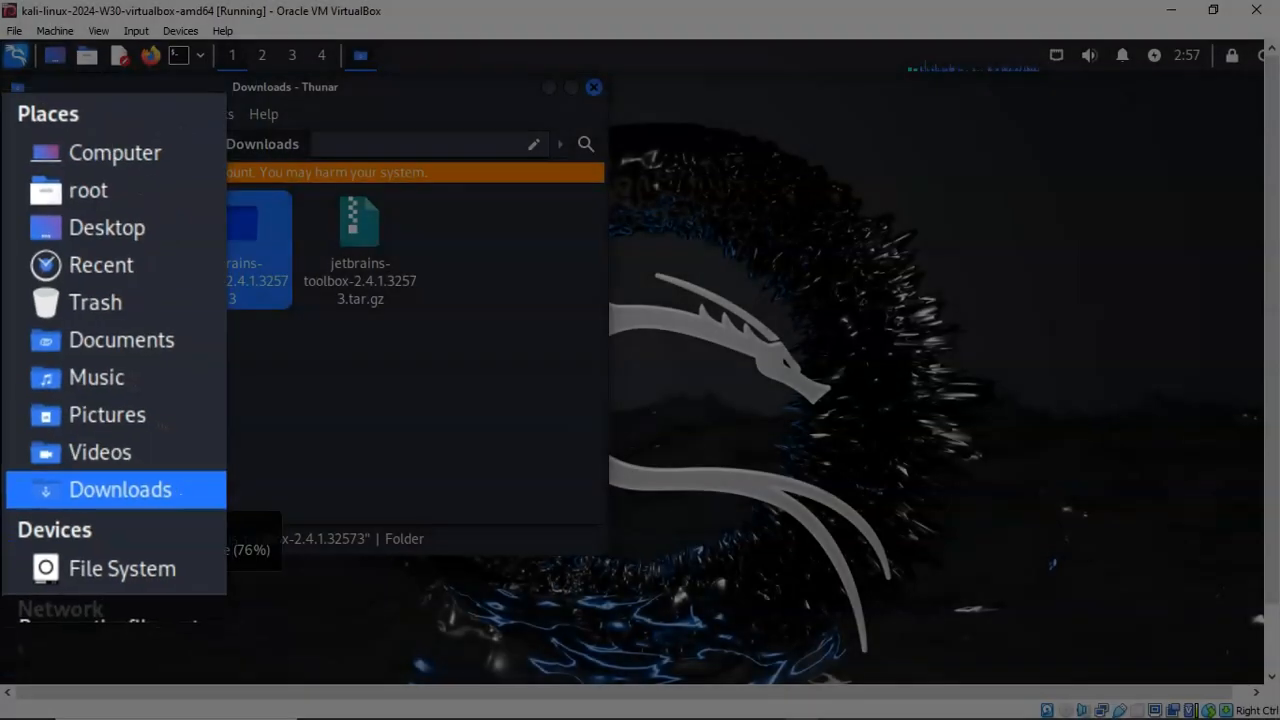
left_click(121, 568)
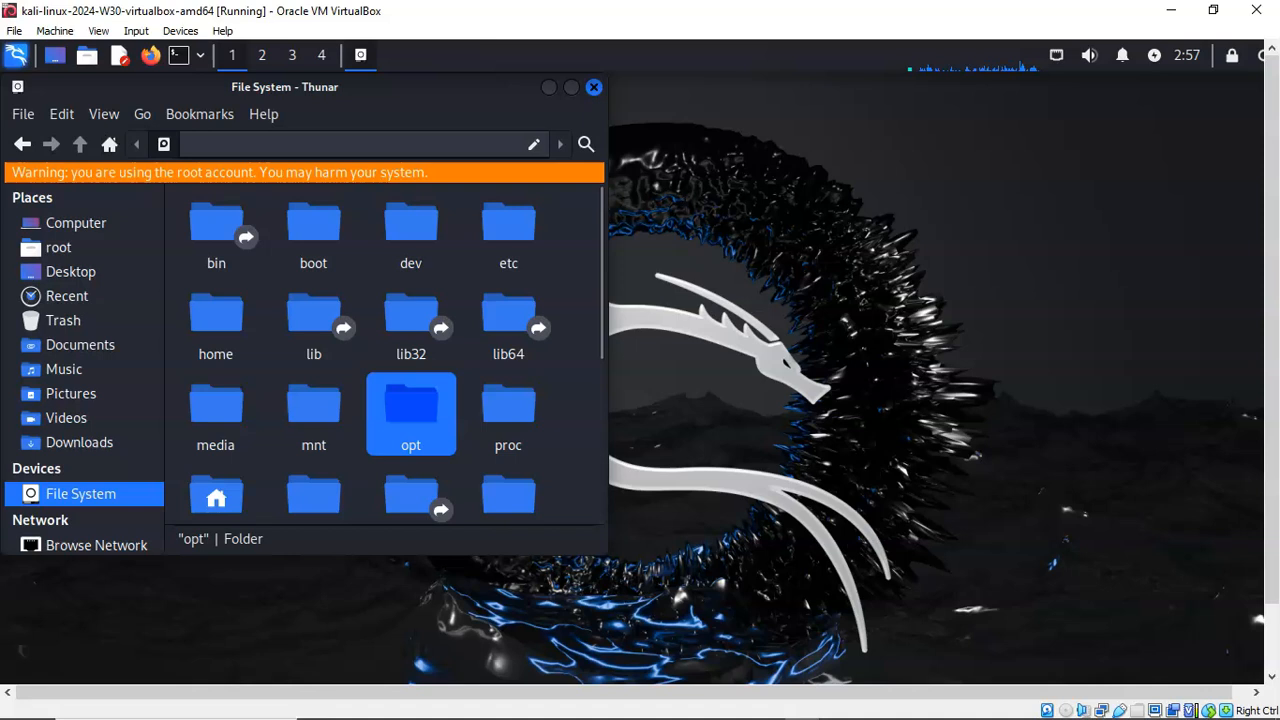
double_click(411, 413)
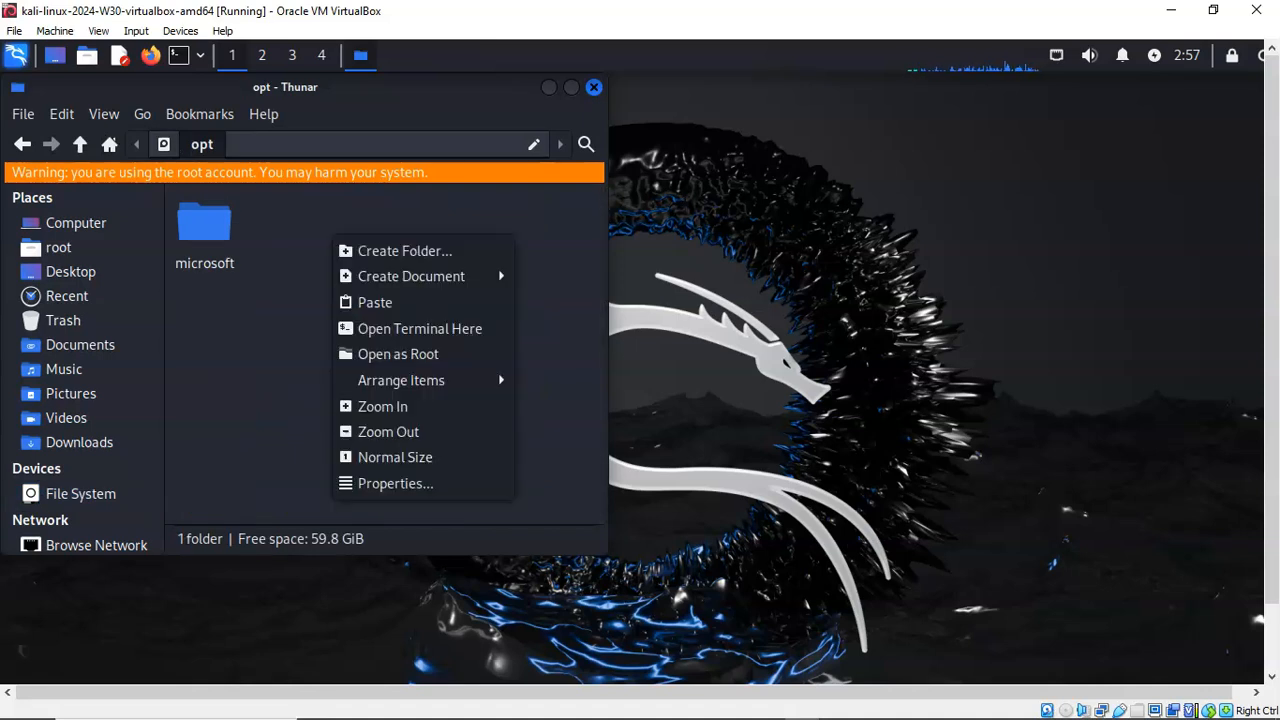
mouse_move(375, 302)
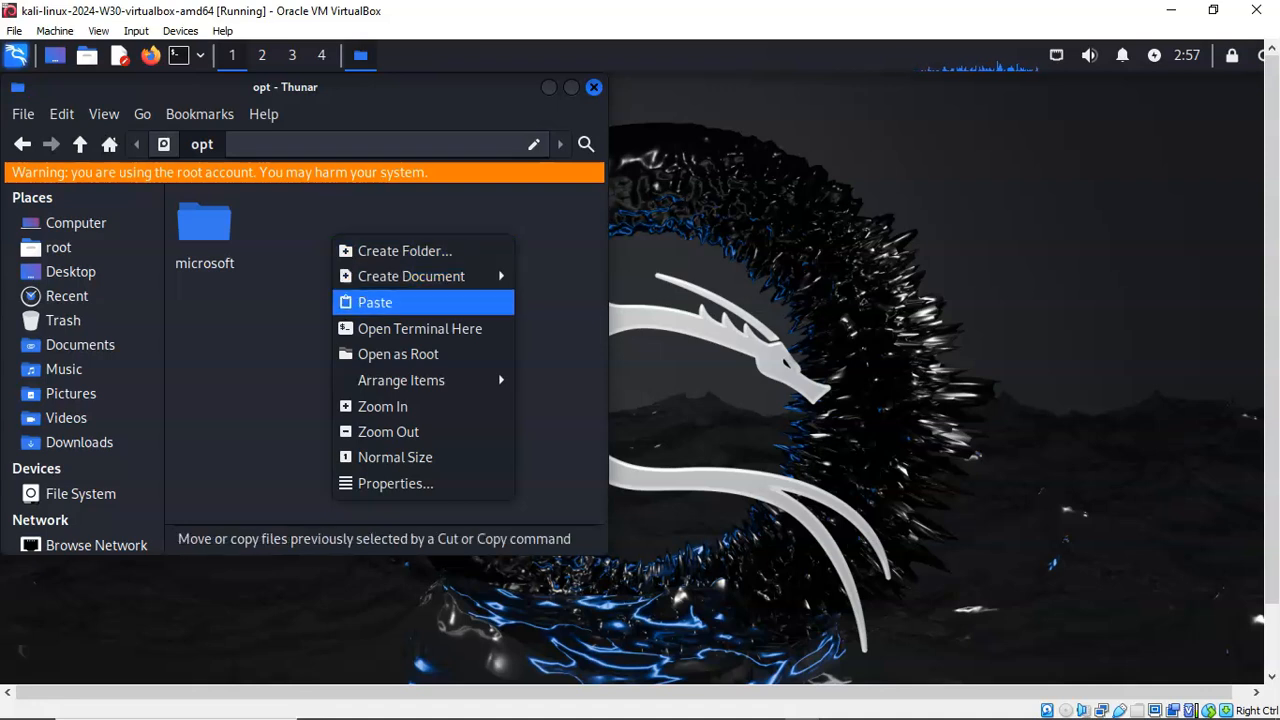
left_click(375, 301)
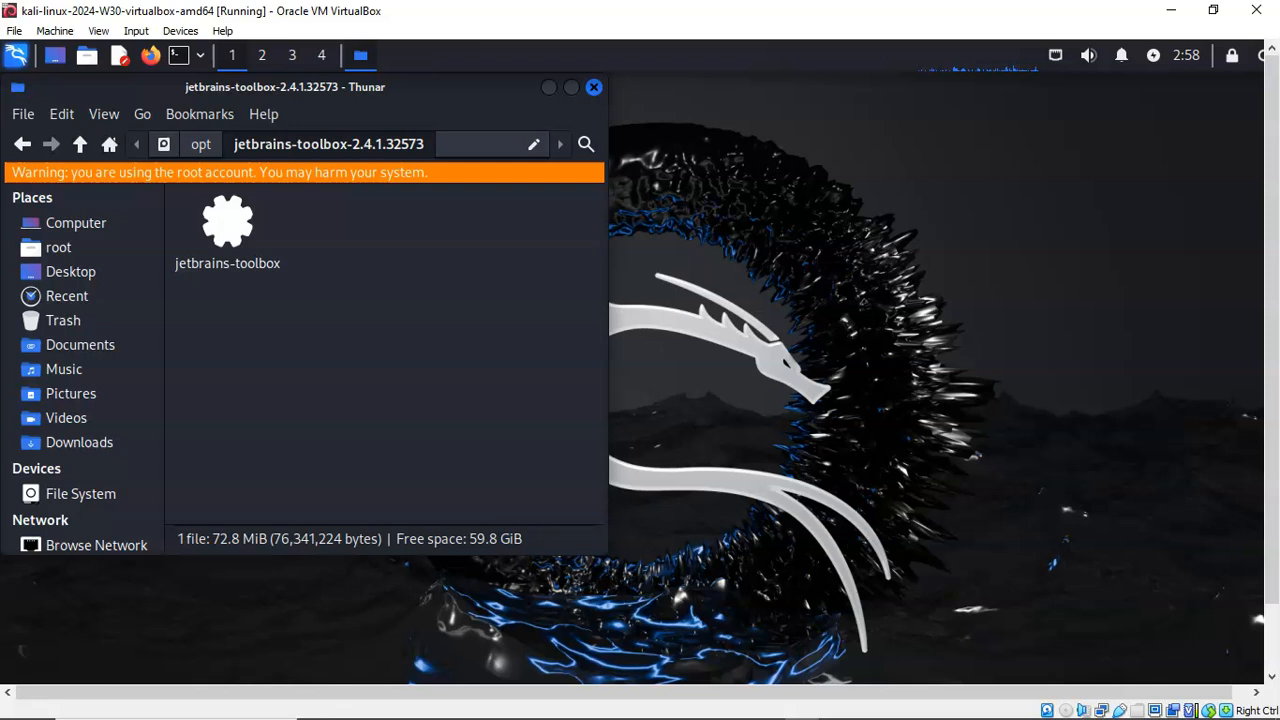
Step: Put a jetbrains-toolbox shortcut on the desktop and close the folder window
right_click(227, 220)
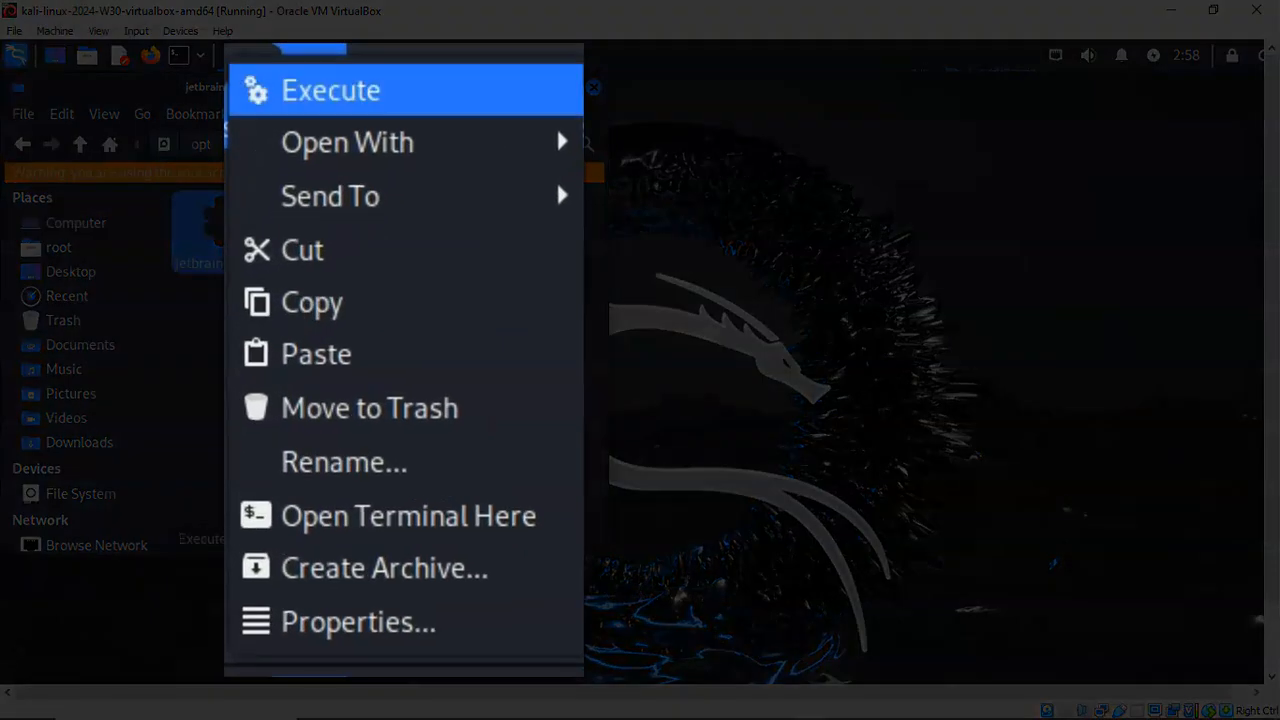
mouse_move(330, 196)
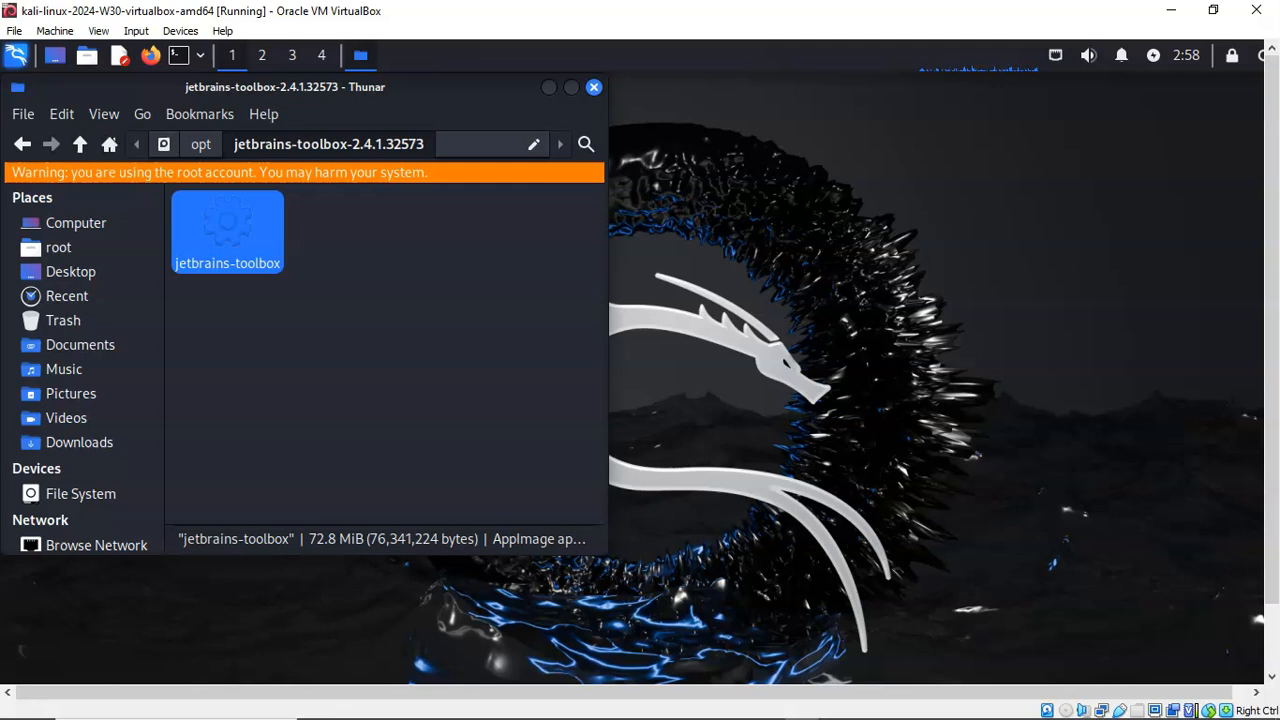
left_click(593, 87)
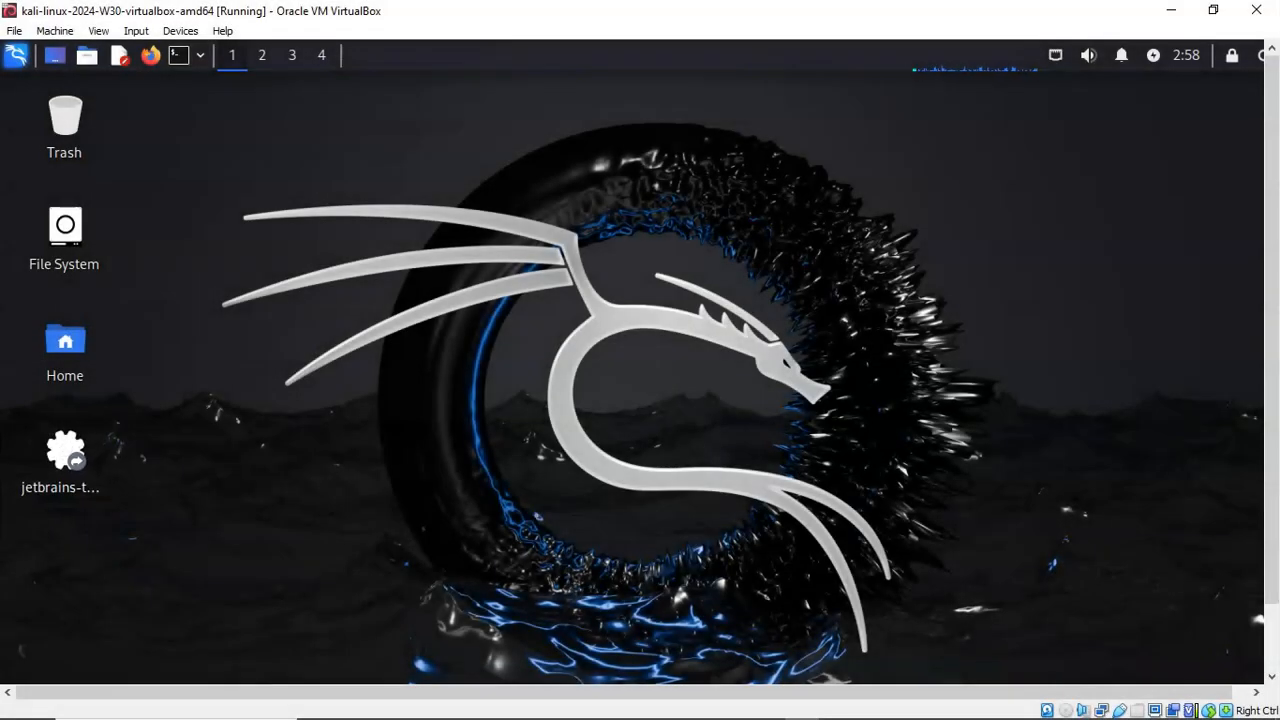
mouse_move(64, 450)
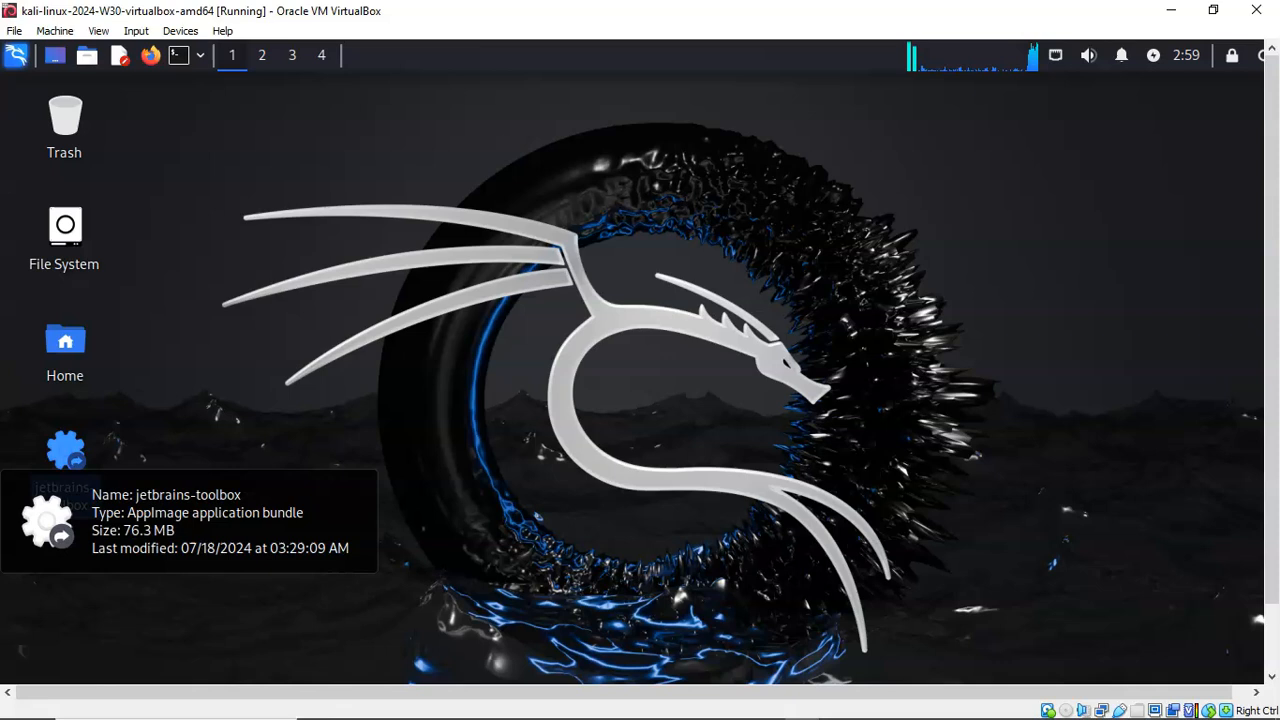
Step: Launch Toolbox from its desktop shortcut, centre the window, and accept the license agreement
double_click(64, 450)
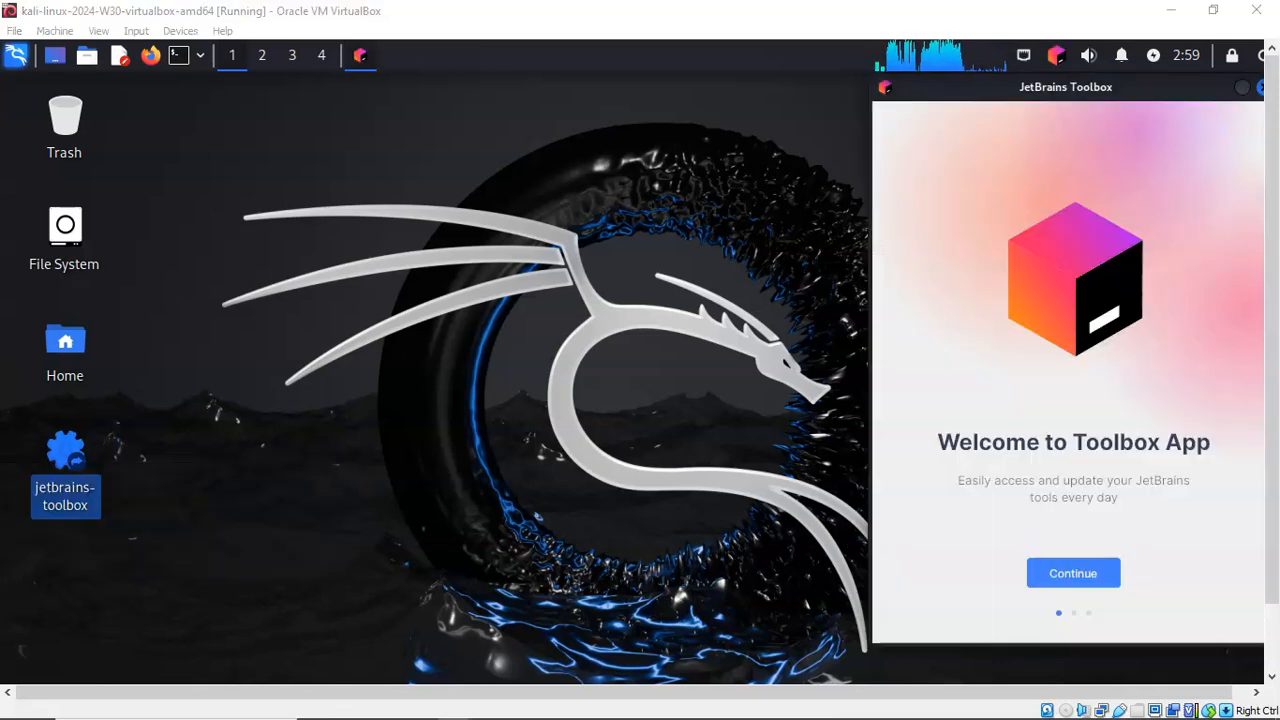
left_click_drag(1065, 87, 553, 87)
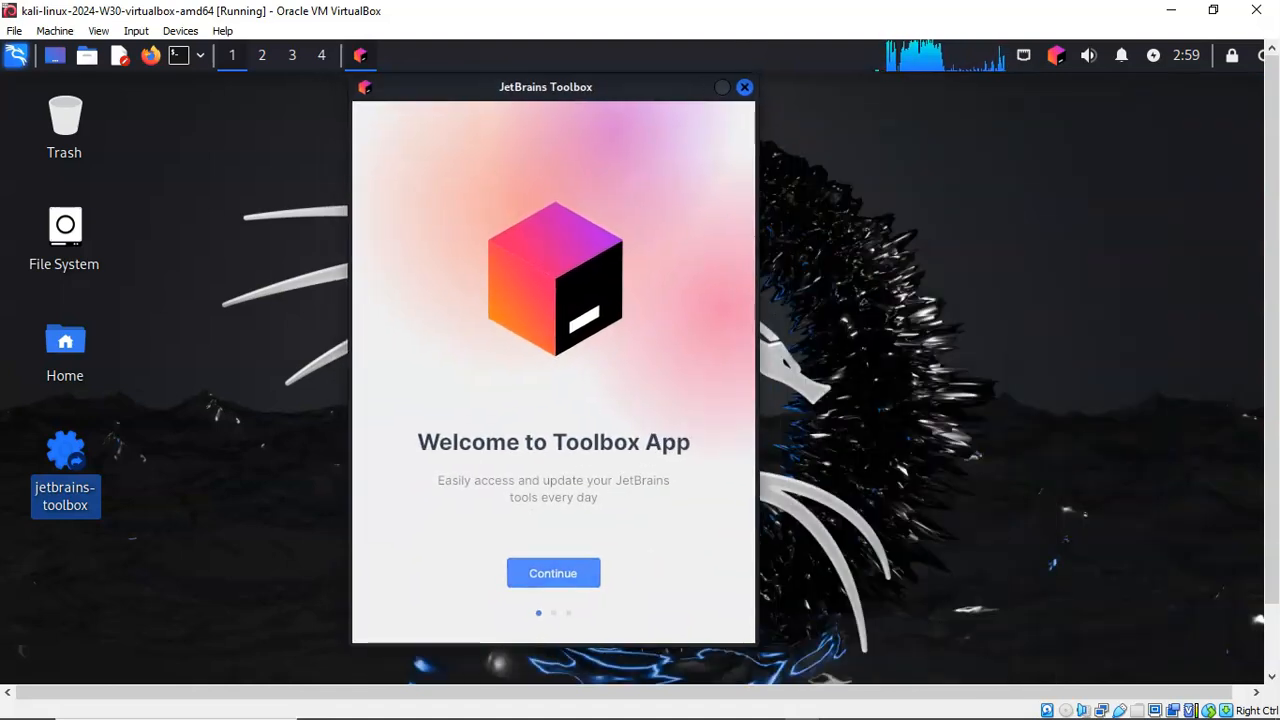
left_click(553, 573)
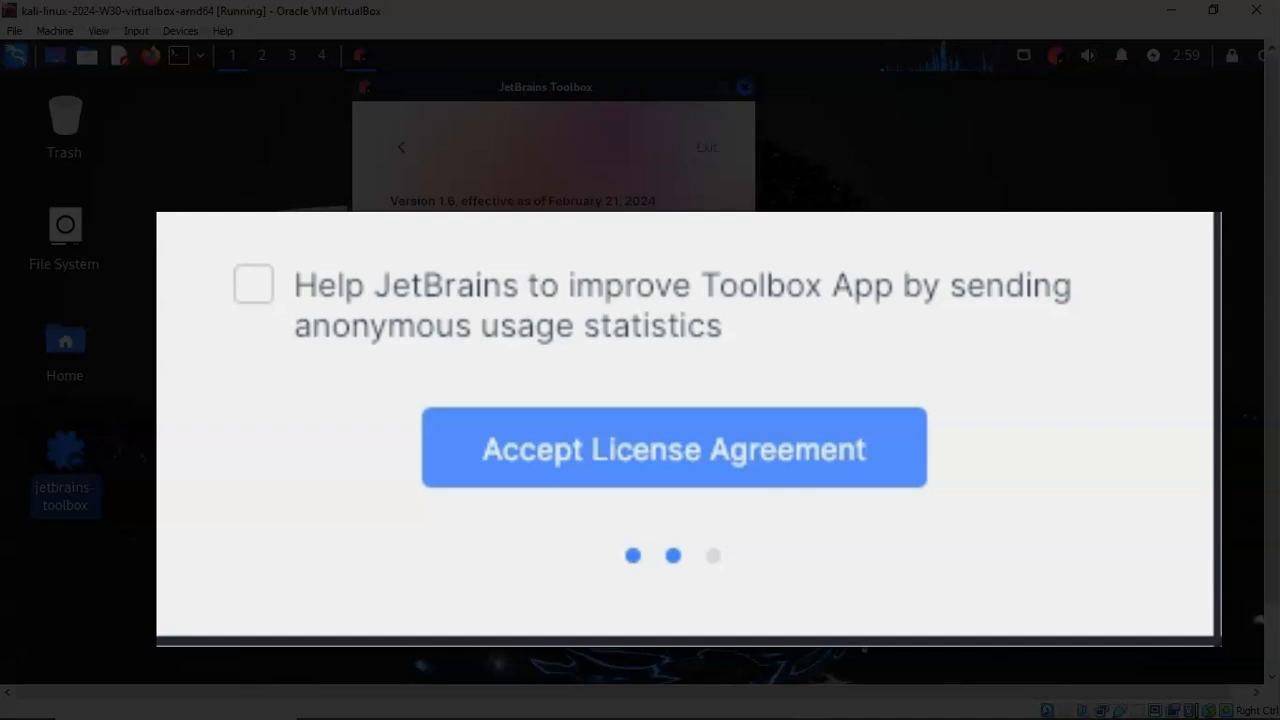
left_click(673, 448)
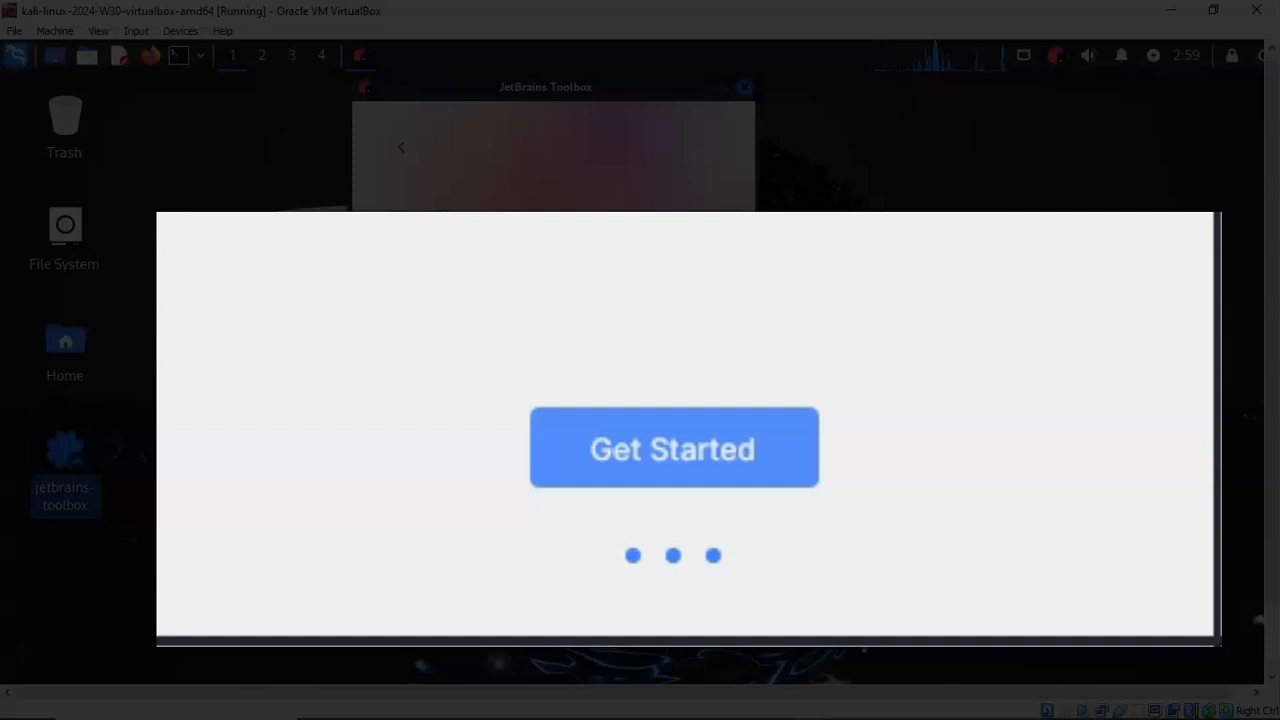
Step: Enable 'Use the same language for all tools', finish setup, and scroll the Tools list
left_click(672, 447)
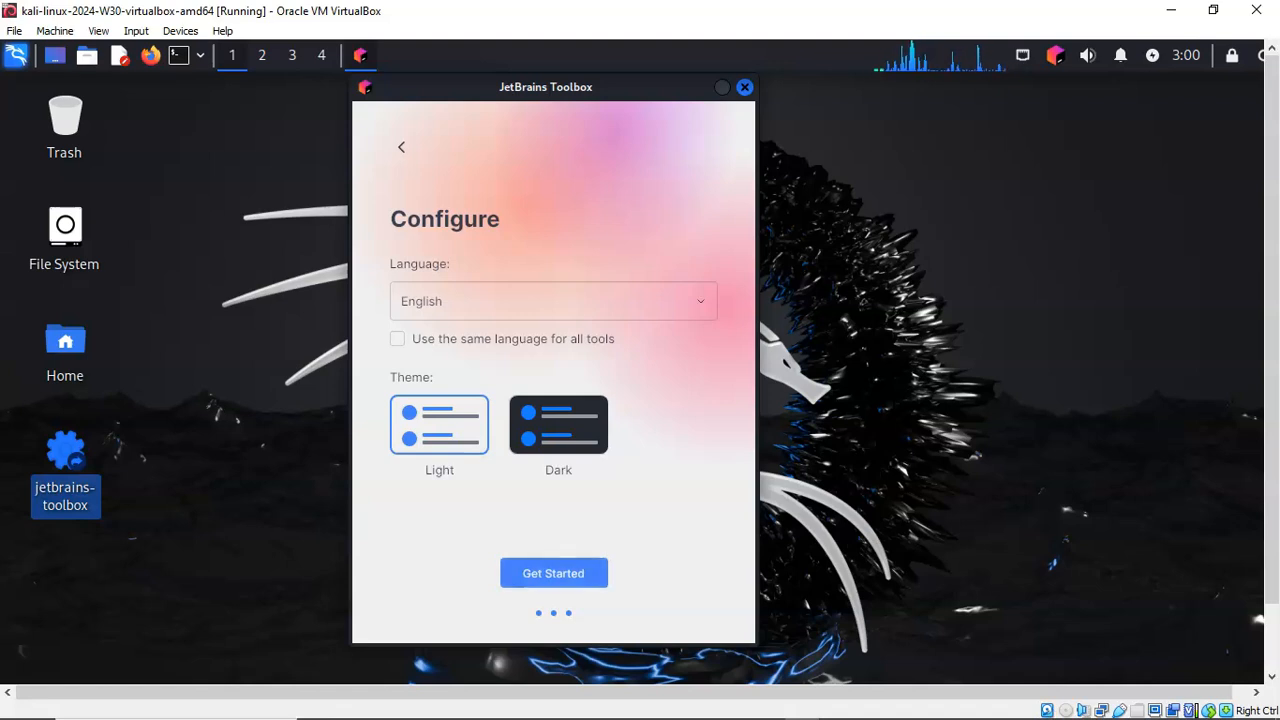
left_click(397, 338)
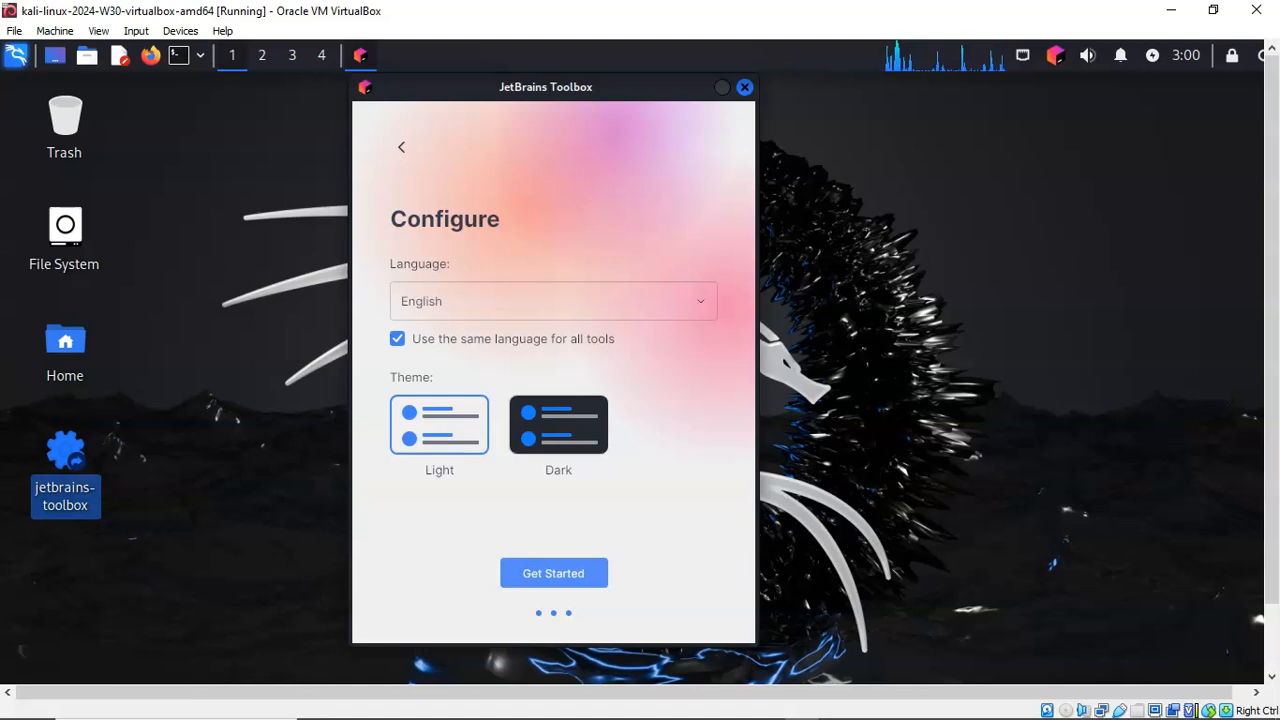
left_click(553, 573)
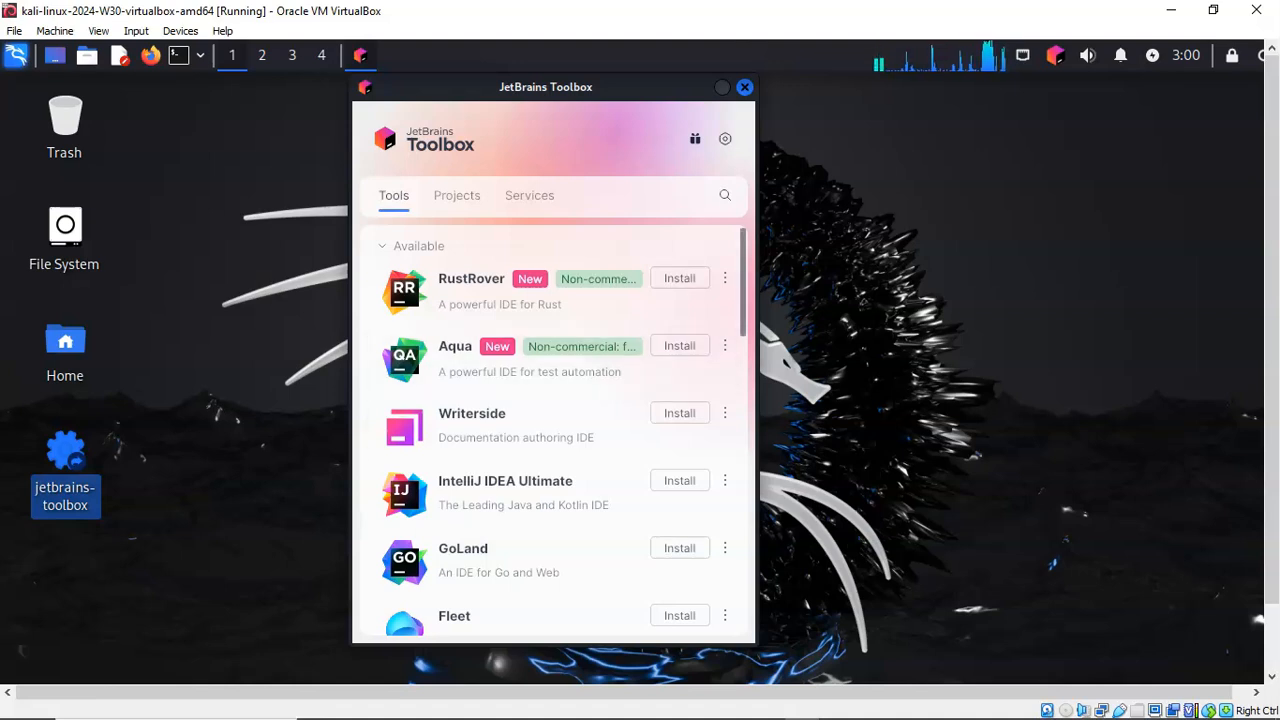
scroll("down", 3)
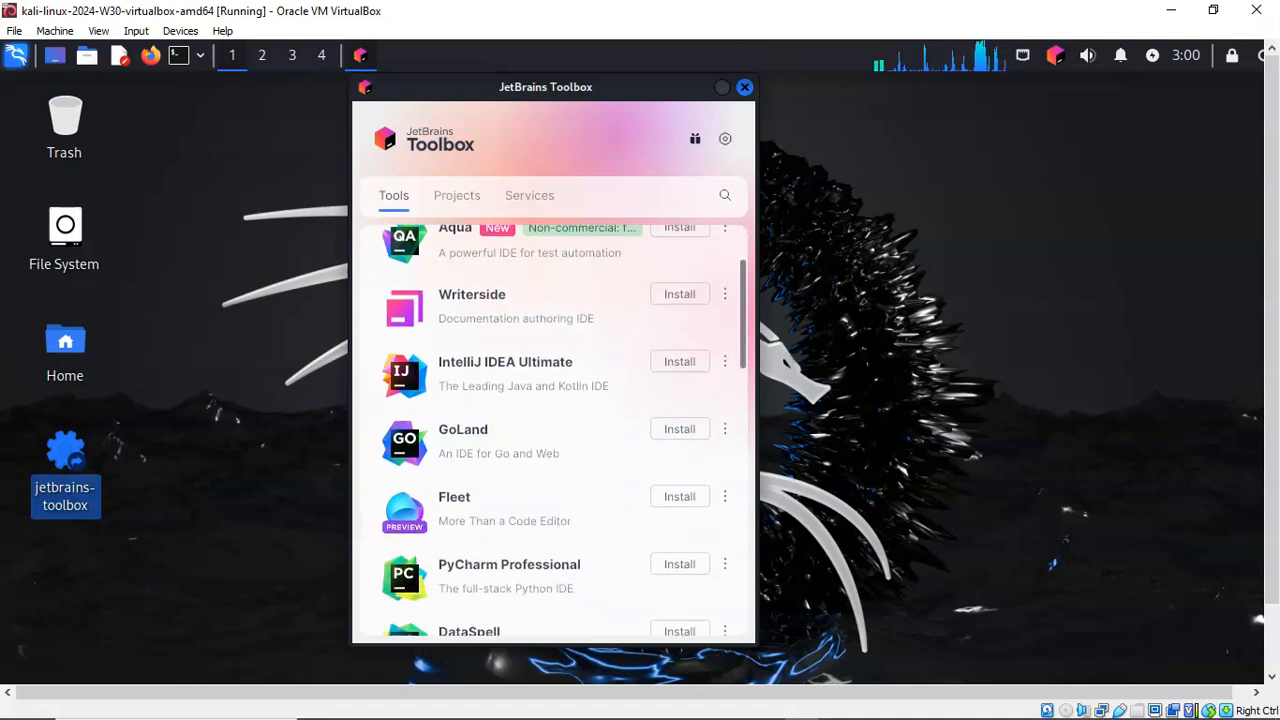
scroll("down", 3)
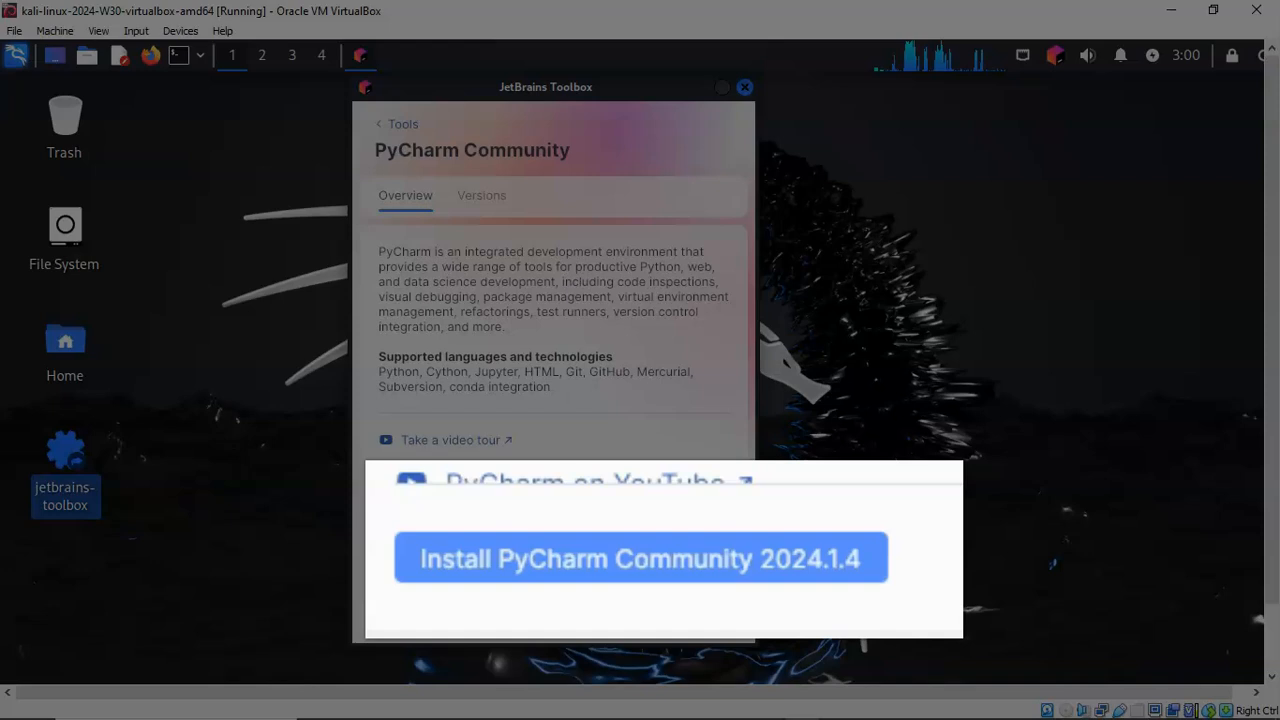
Step: Install PyCharm Community 2024.1.4, then return to the Tools list
left_click(640, 558)
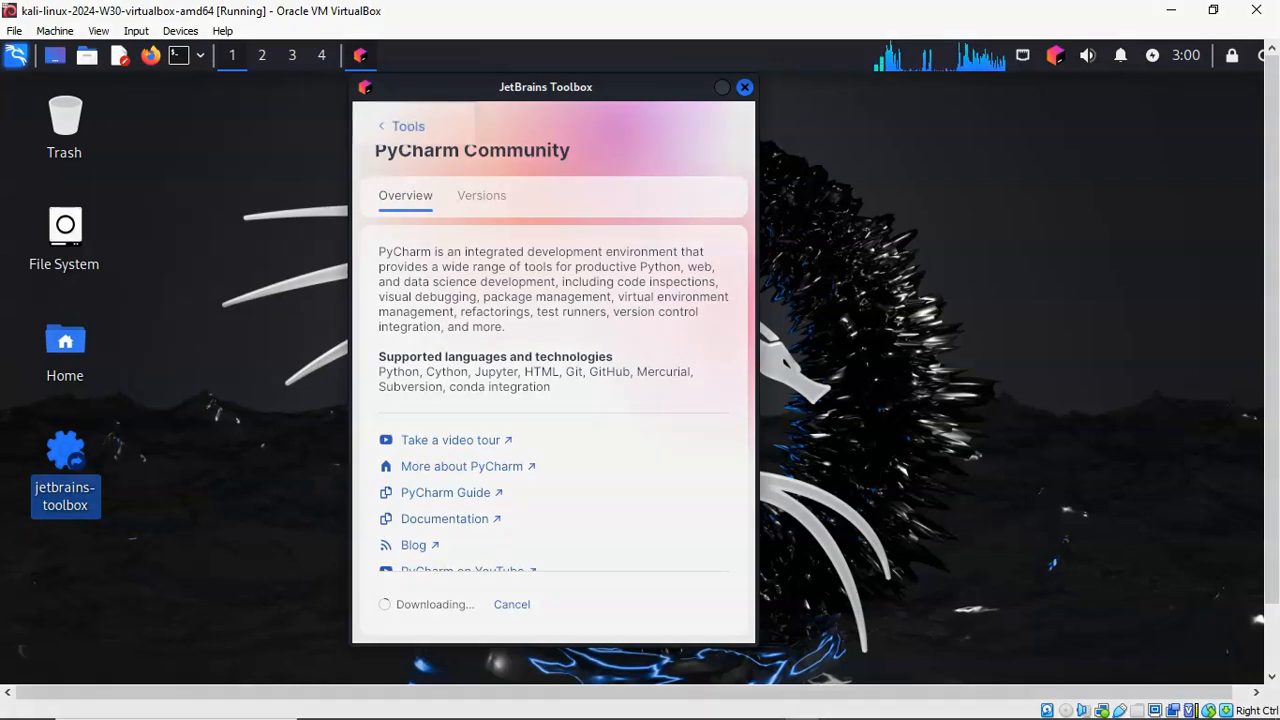
left_click(401, 126)
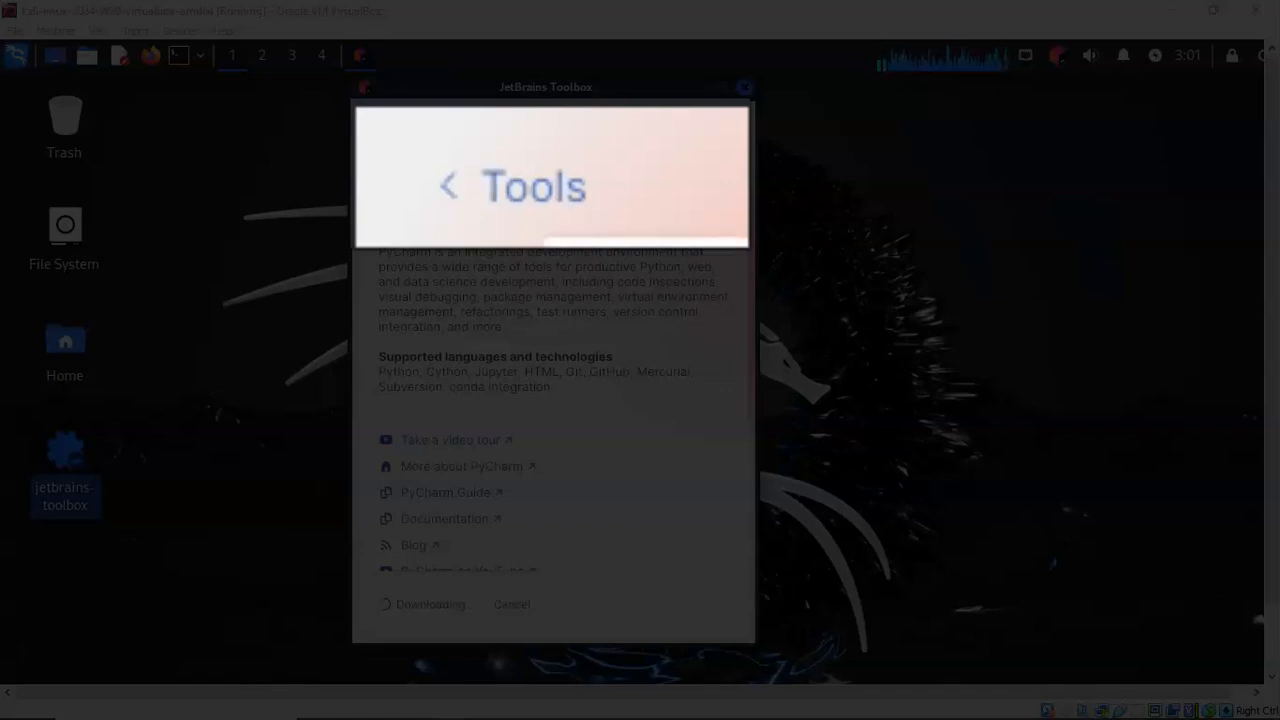
left_click(449, 186)
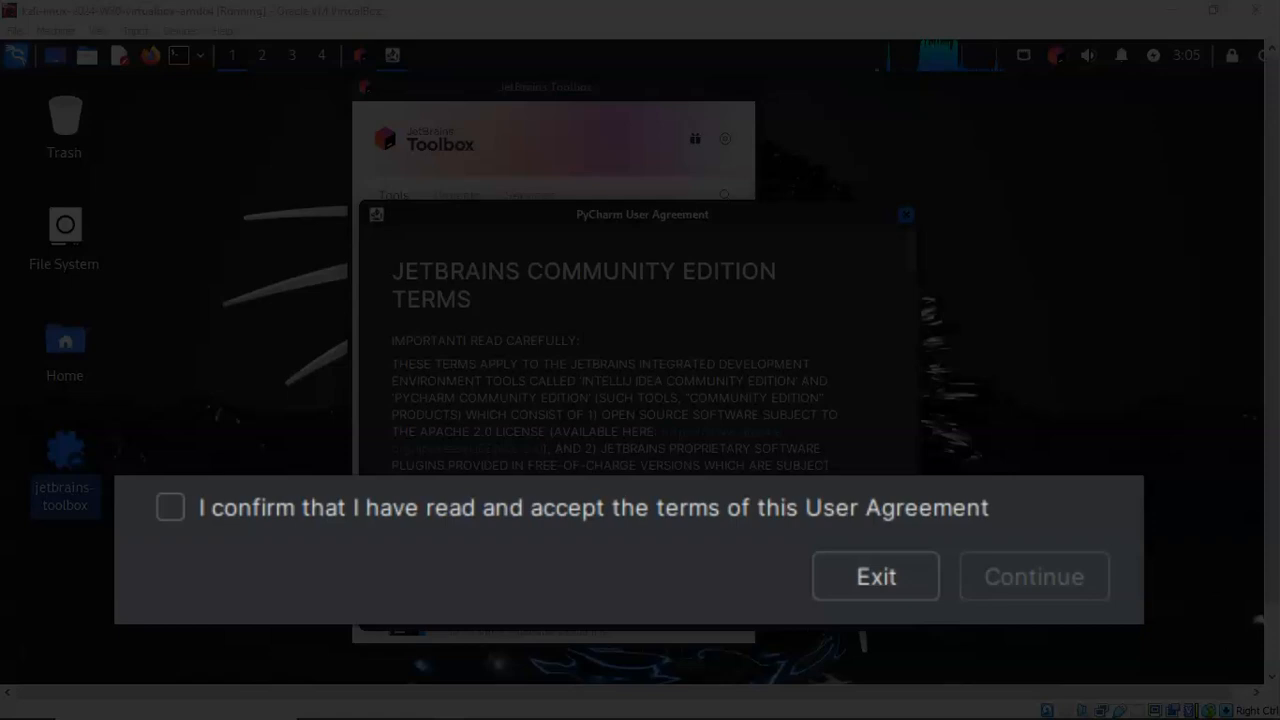
Step: Confirm acceptance of the PyCharm Community Edition User Agreement and continue
left_click(170, 507)
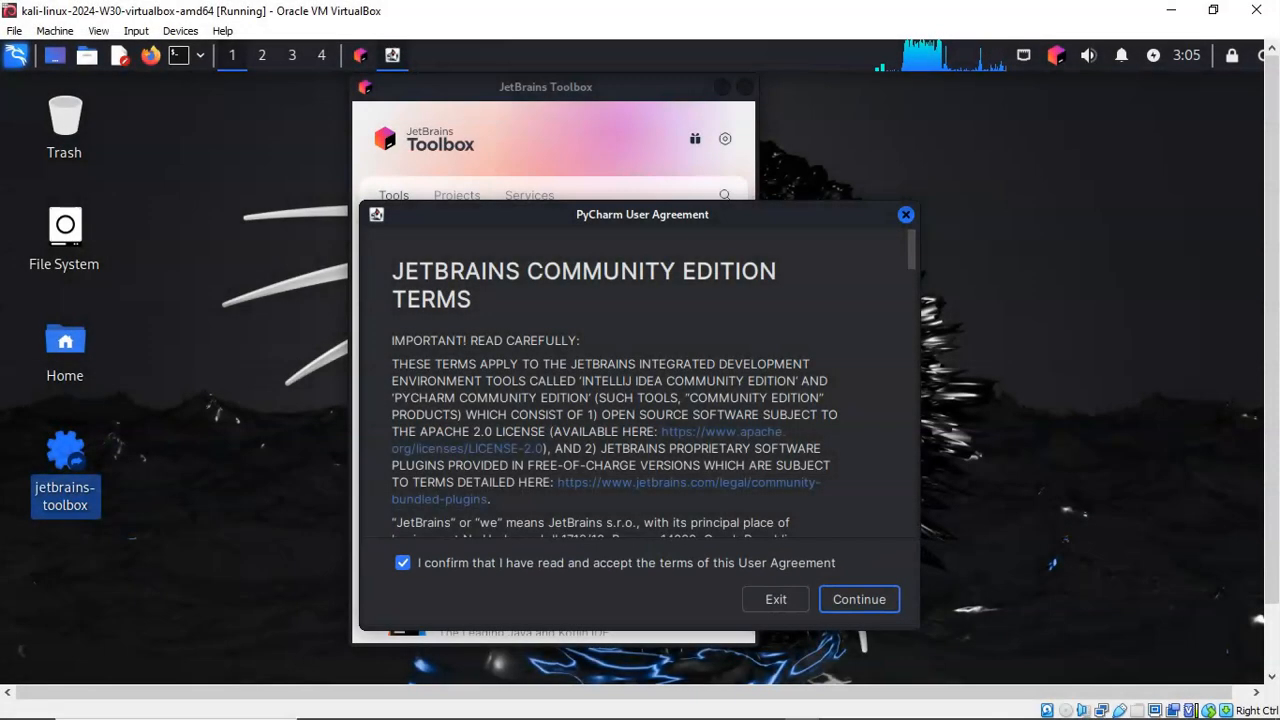
left_click(858, 599)
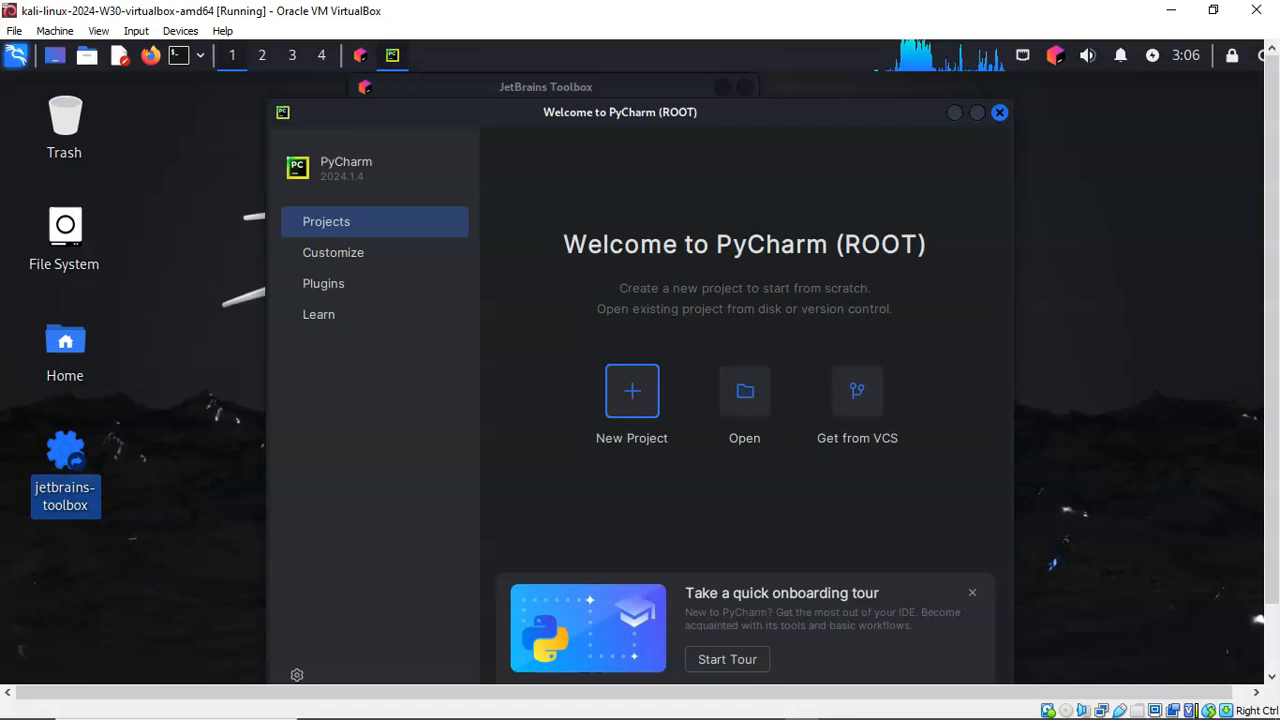
Step: Start a new project, rename pythonProject to 'test', and create it
left_click(631, 391)
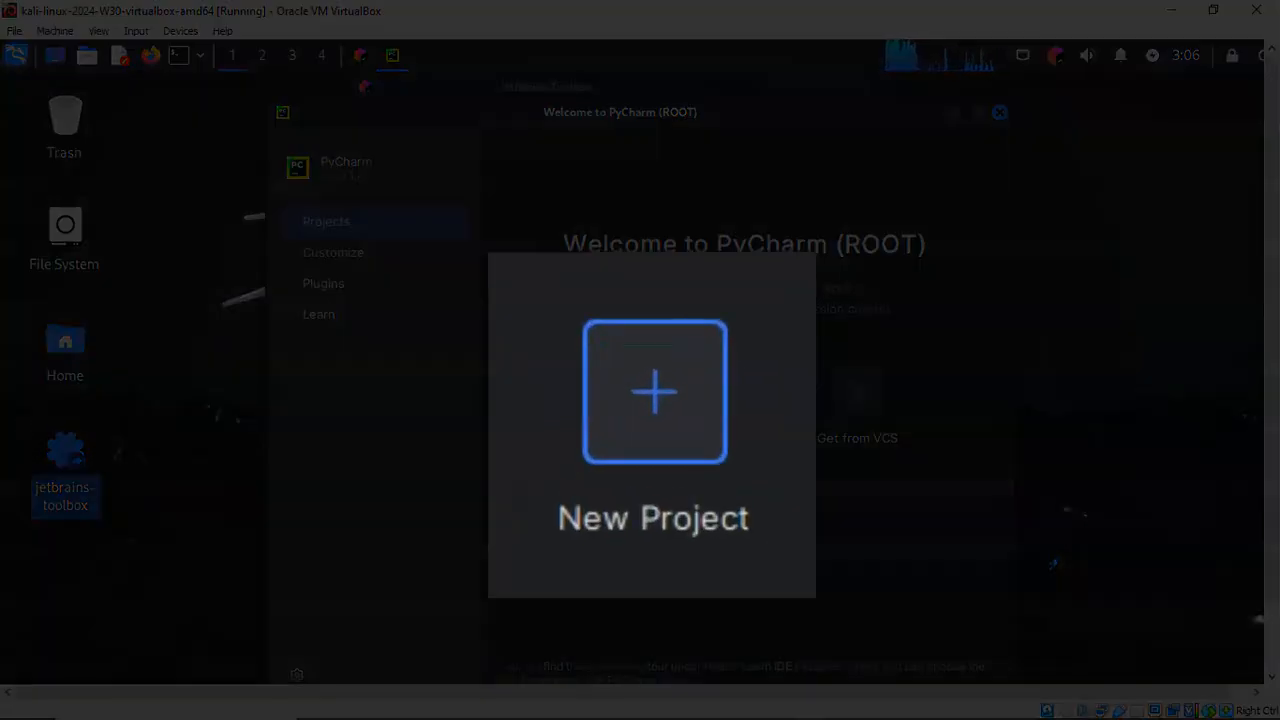
left_click(651, 392)
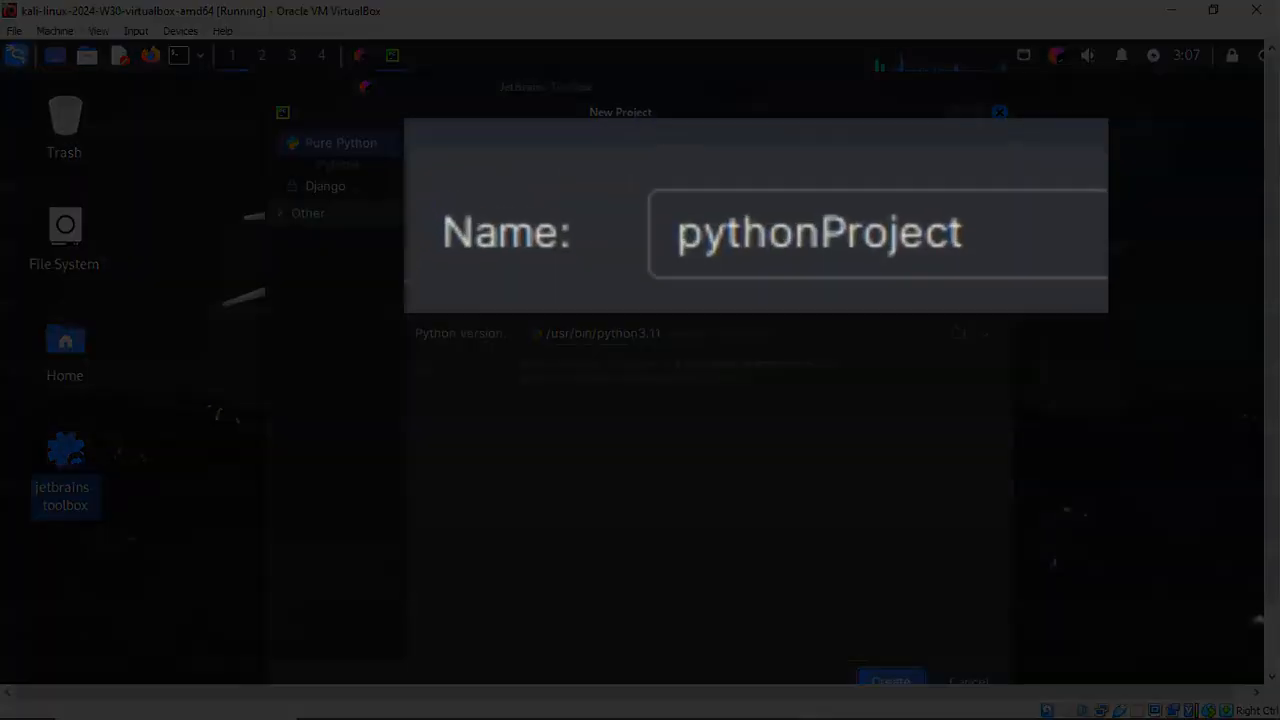
left_click(870, 232)
type("test")
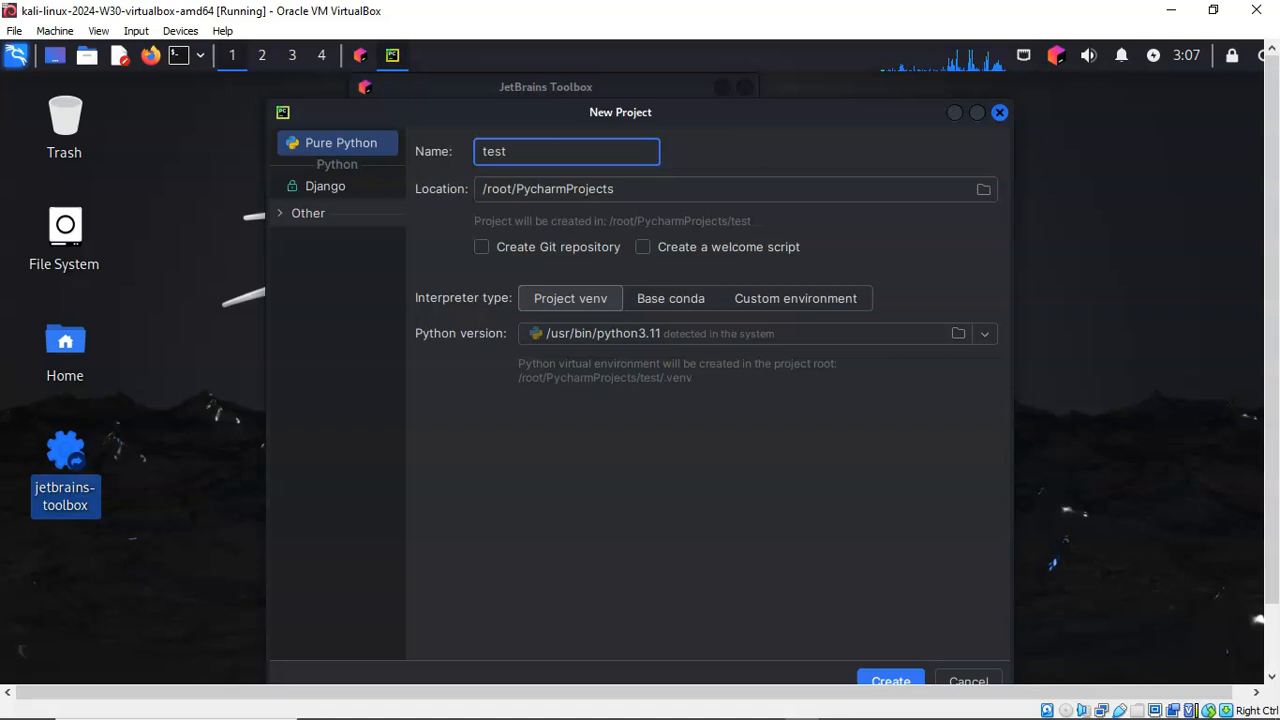
left_click(889, 681)
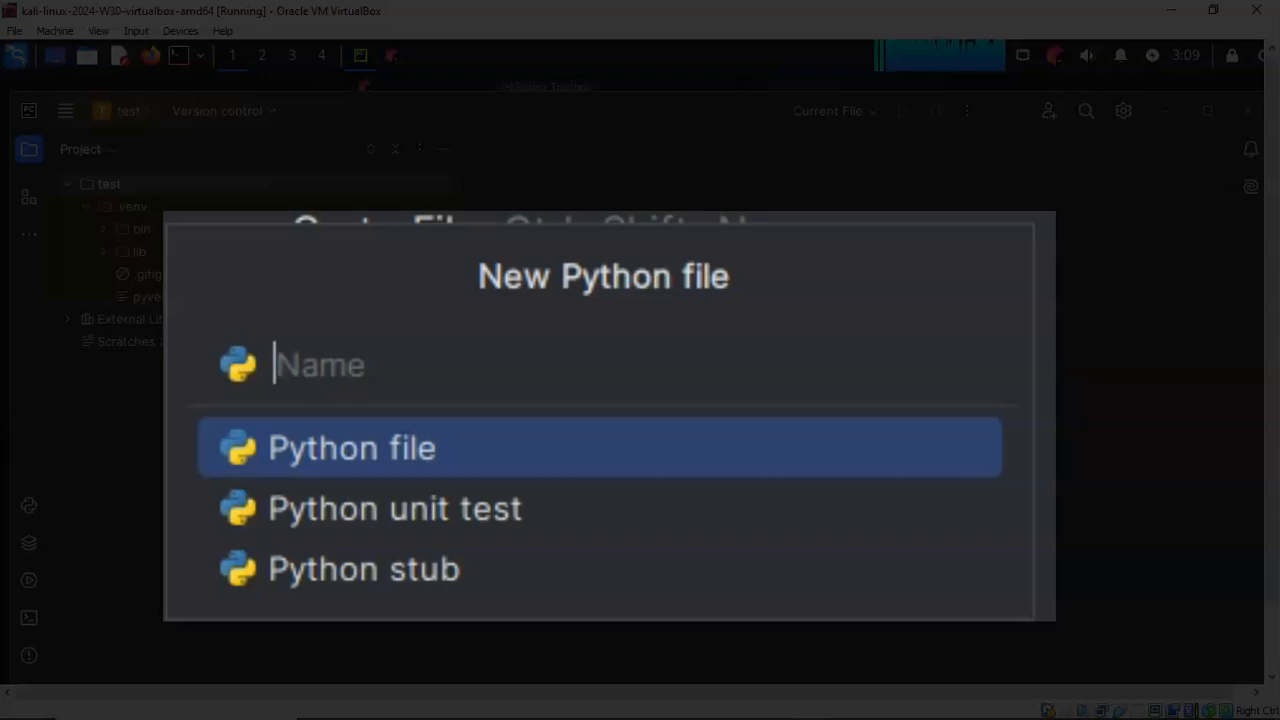
Step: Name the new file 'test' and create it as a plain Python file
type("test")
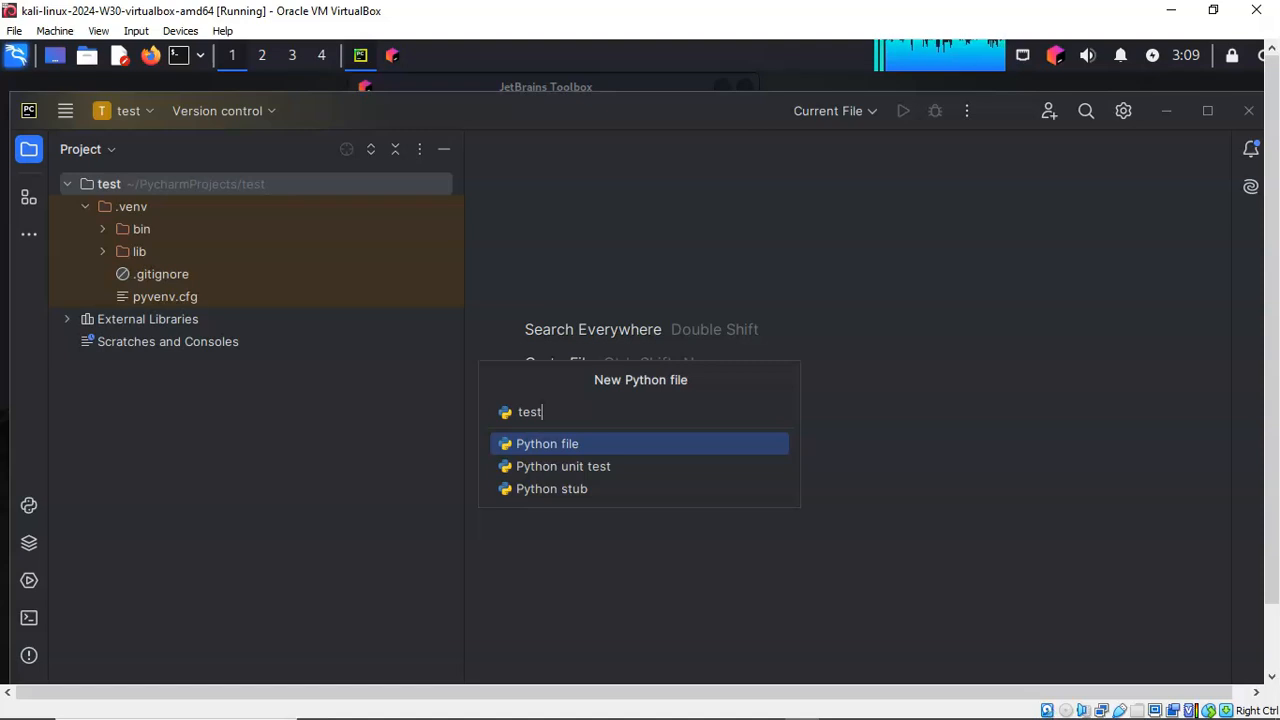
key("Escape")
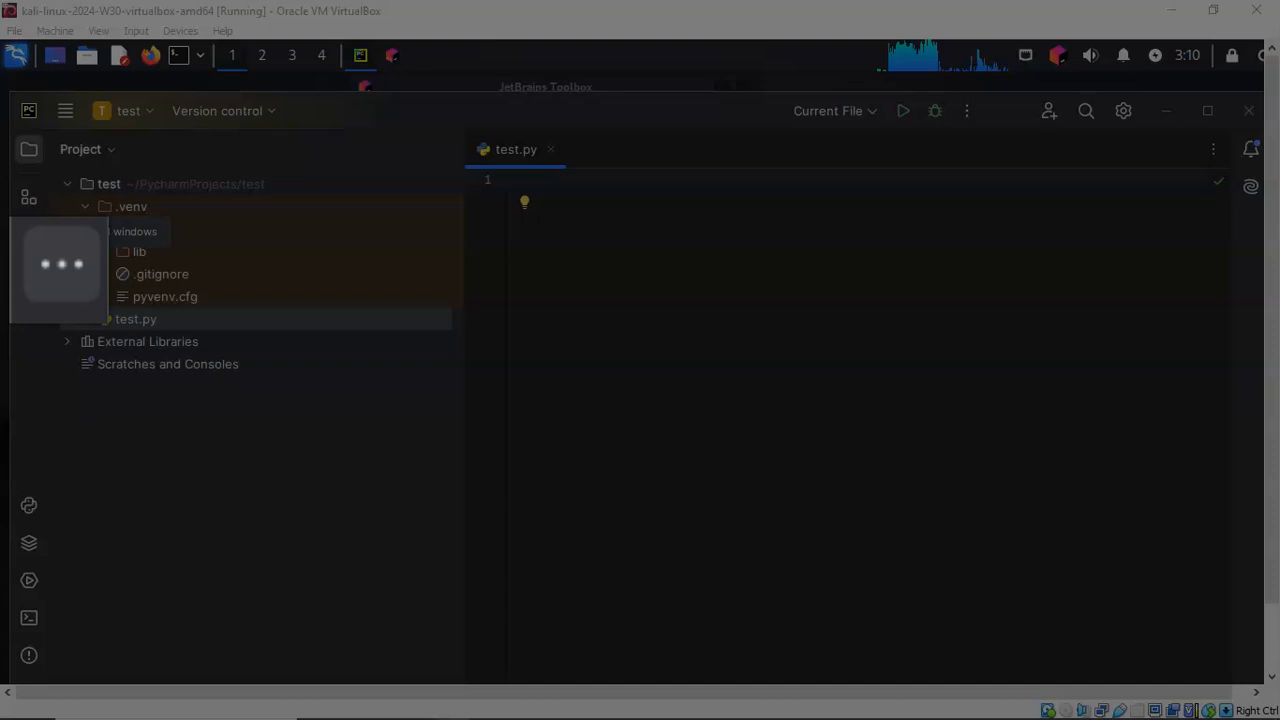
Step: Show the Run tool window and write print('Hello, World!') in test.py
left_click(28, 234)
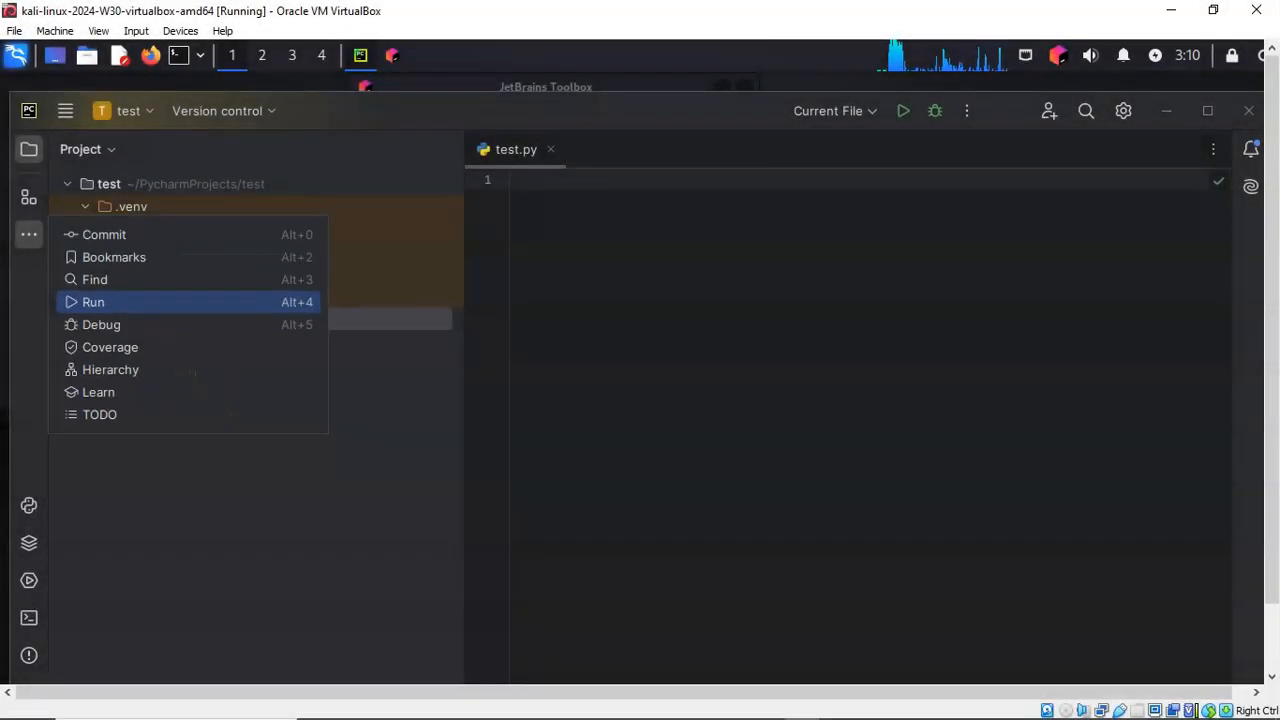
left_click(93, 301)
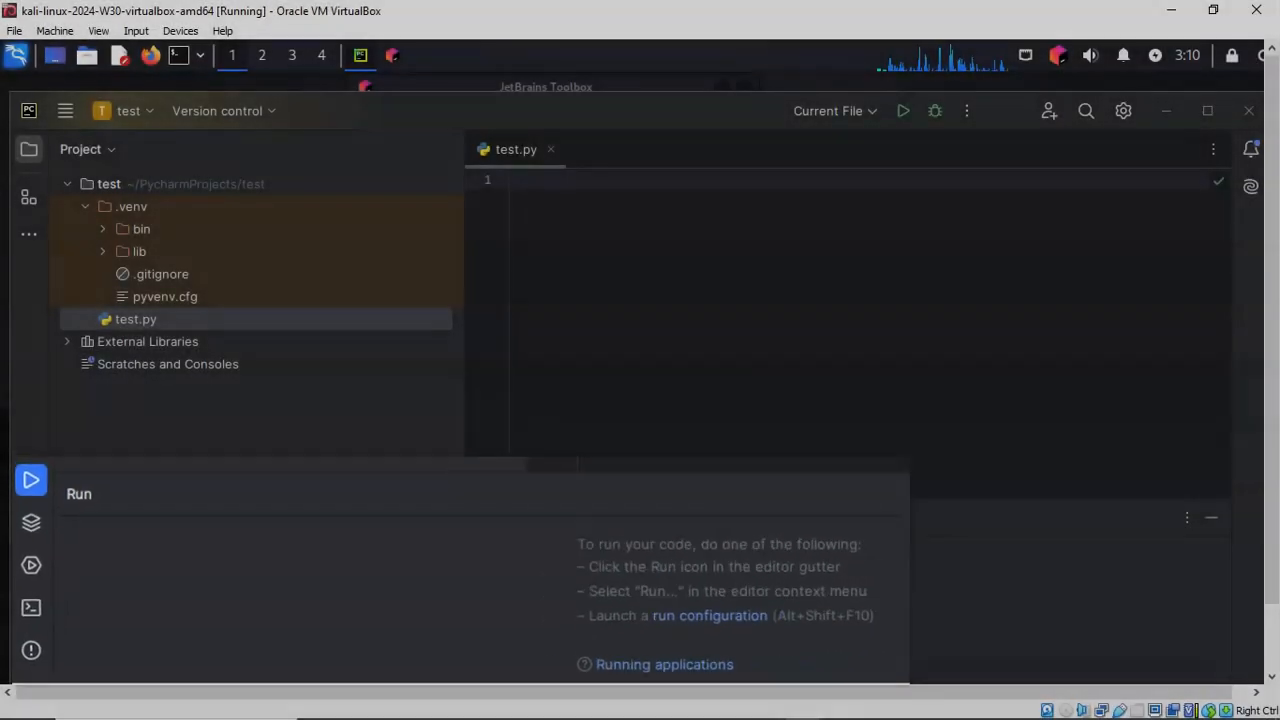
type("print('Hello, World!')")
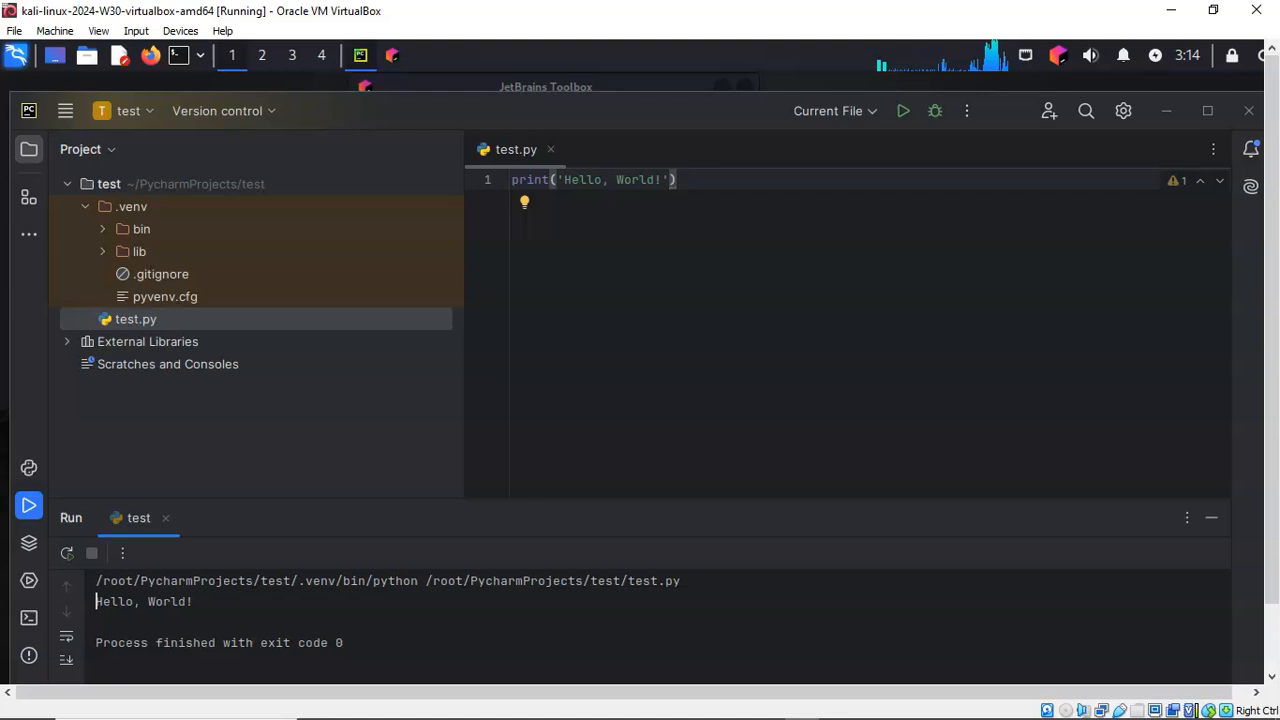
Step: Select the Hello, World! text in the run output
double_click(143, 601)
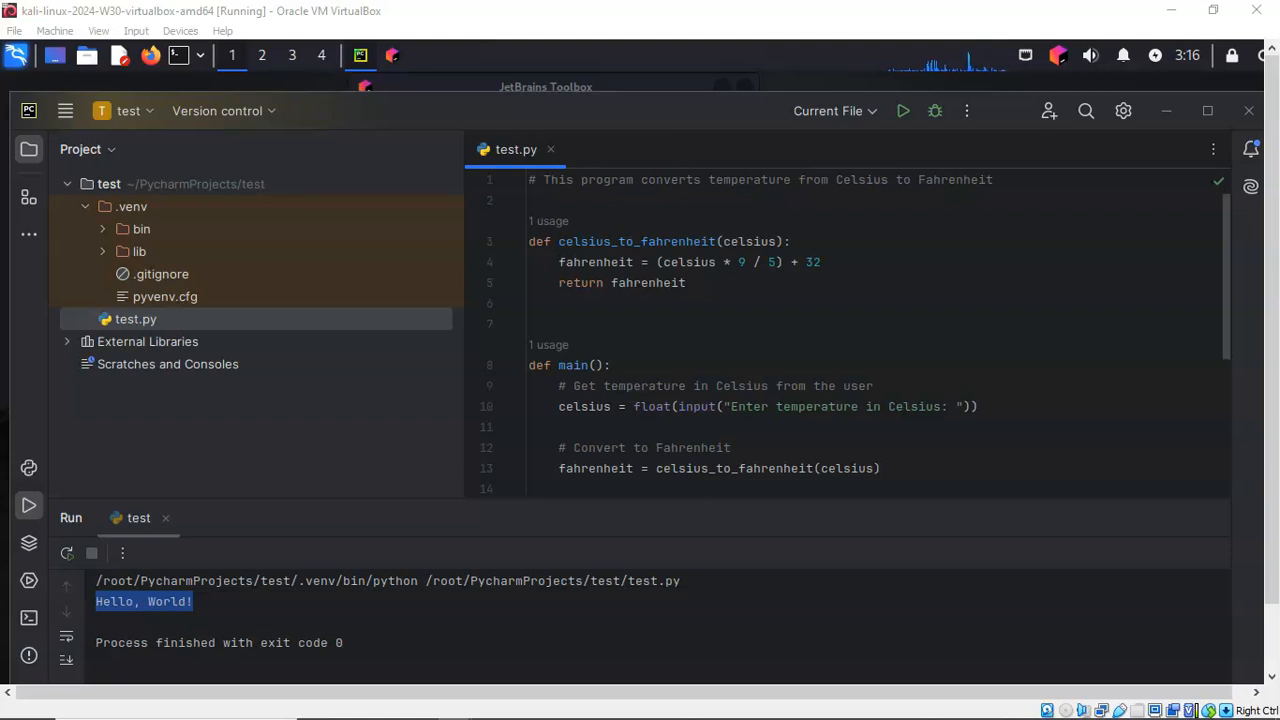
Step: Run the Celsius converter script and enter 40 at its temperature prompt
scroll("down", 3)
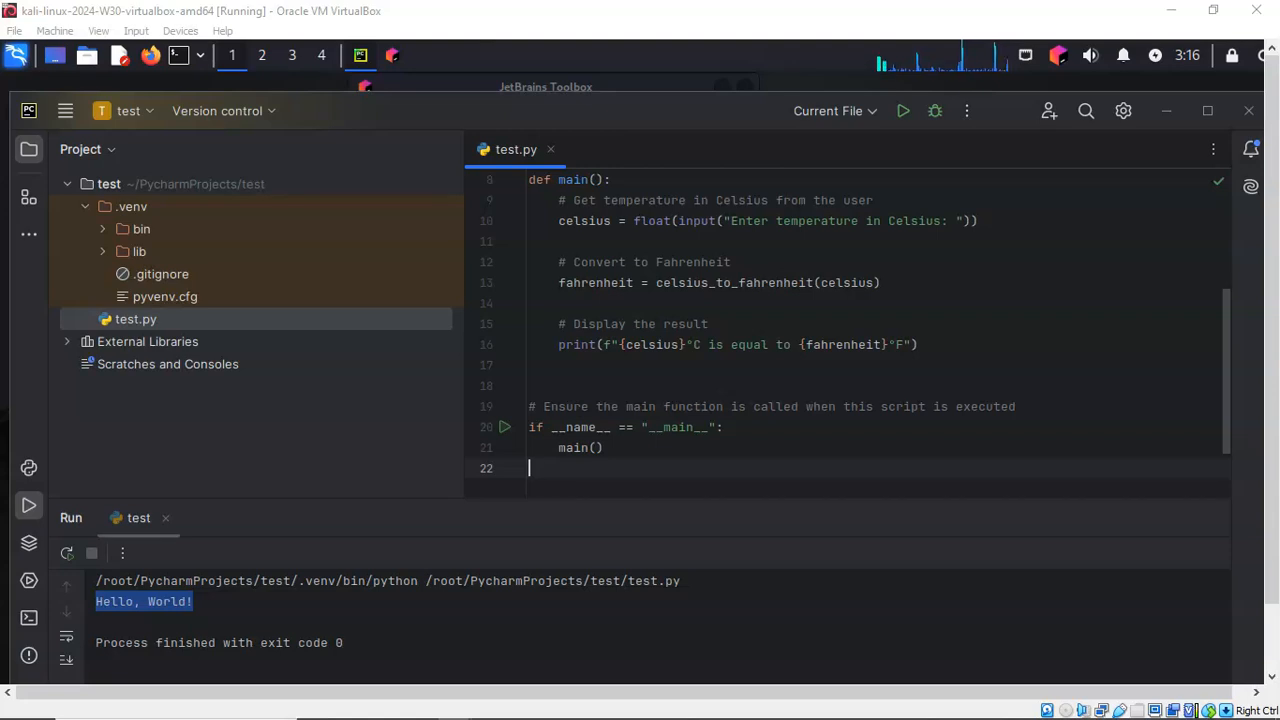
mouse_move(902, 110)
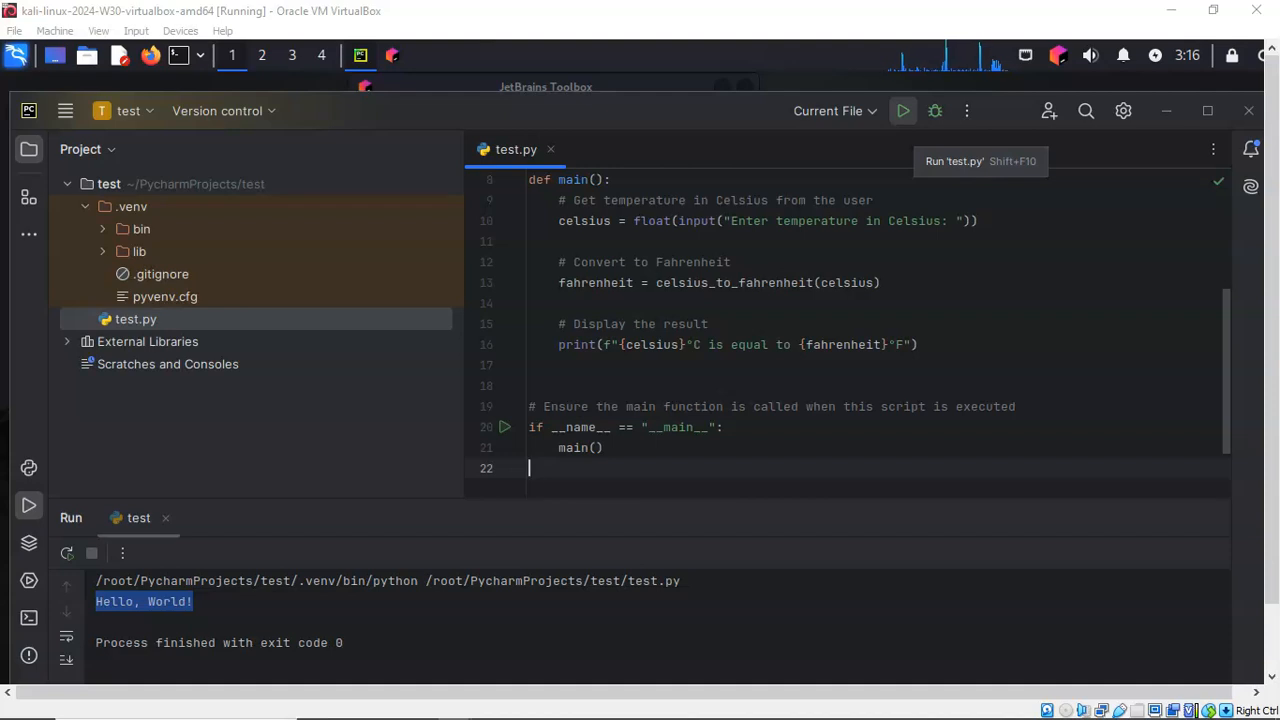
left_click(901, 110)
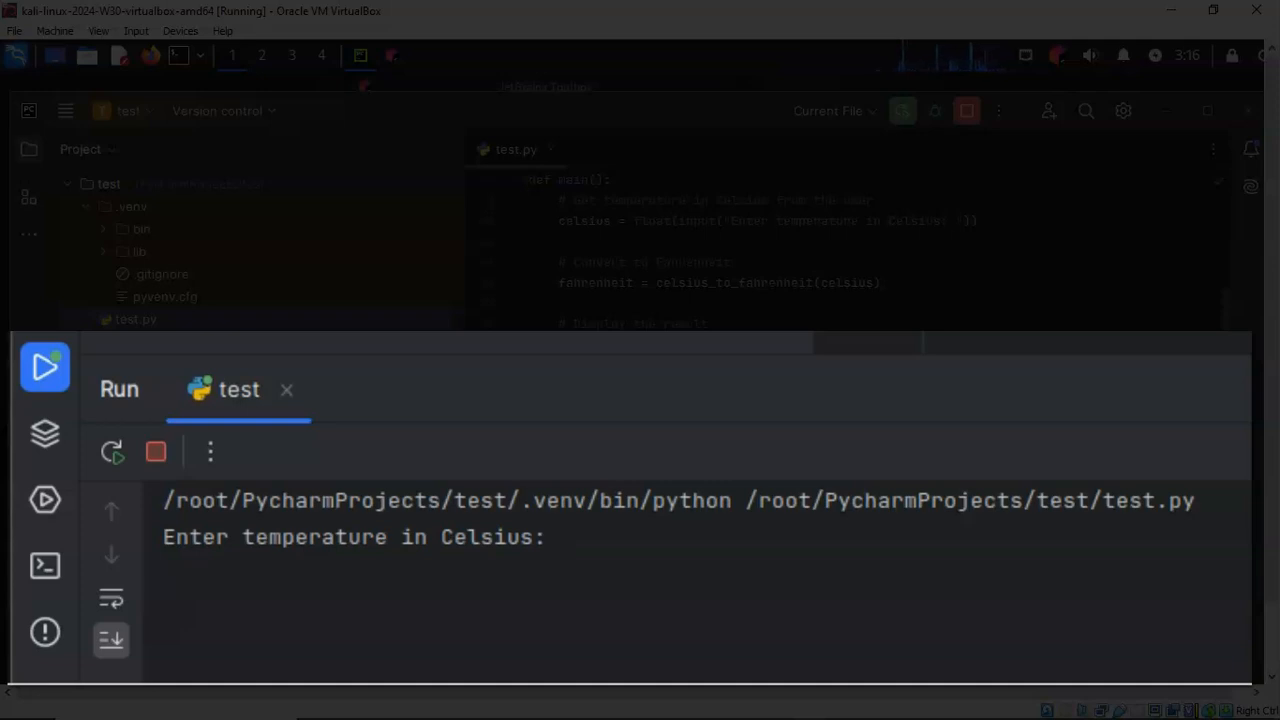
type("40")
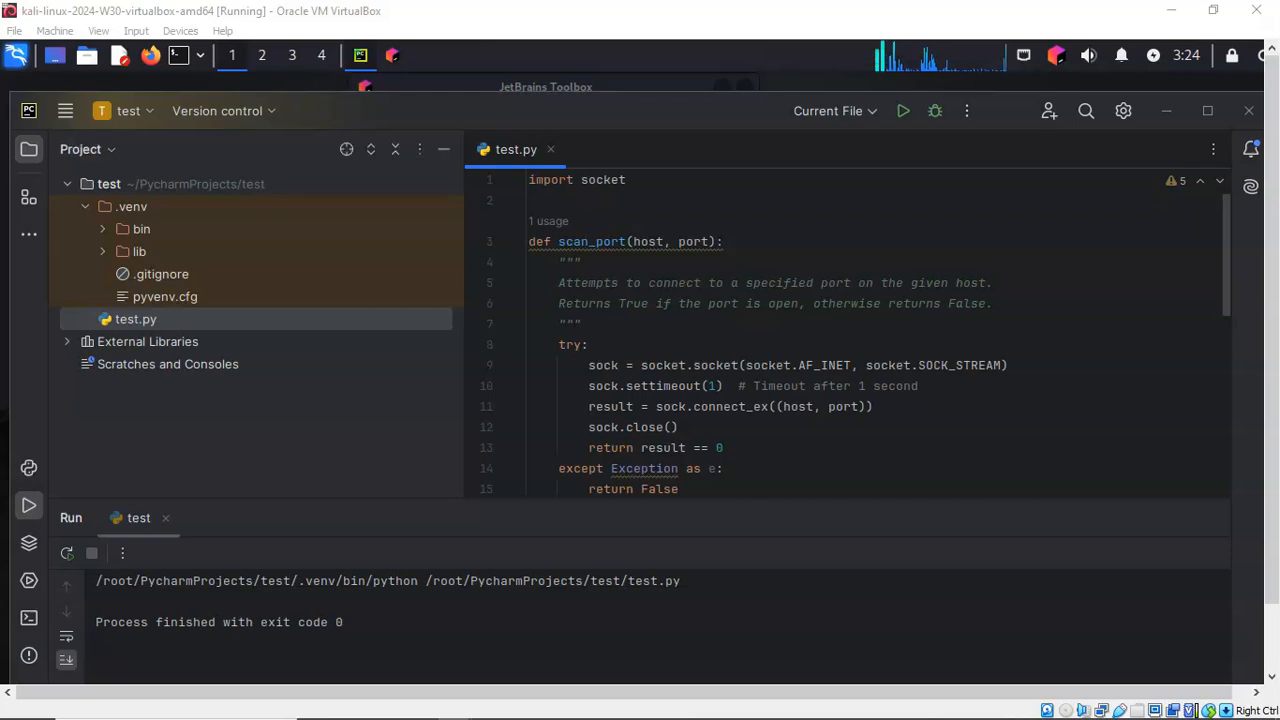
Step: Review the port scanner code in test.py, then run the script
scroll("down", 3)
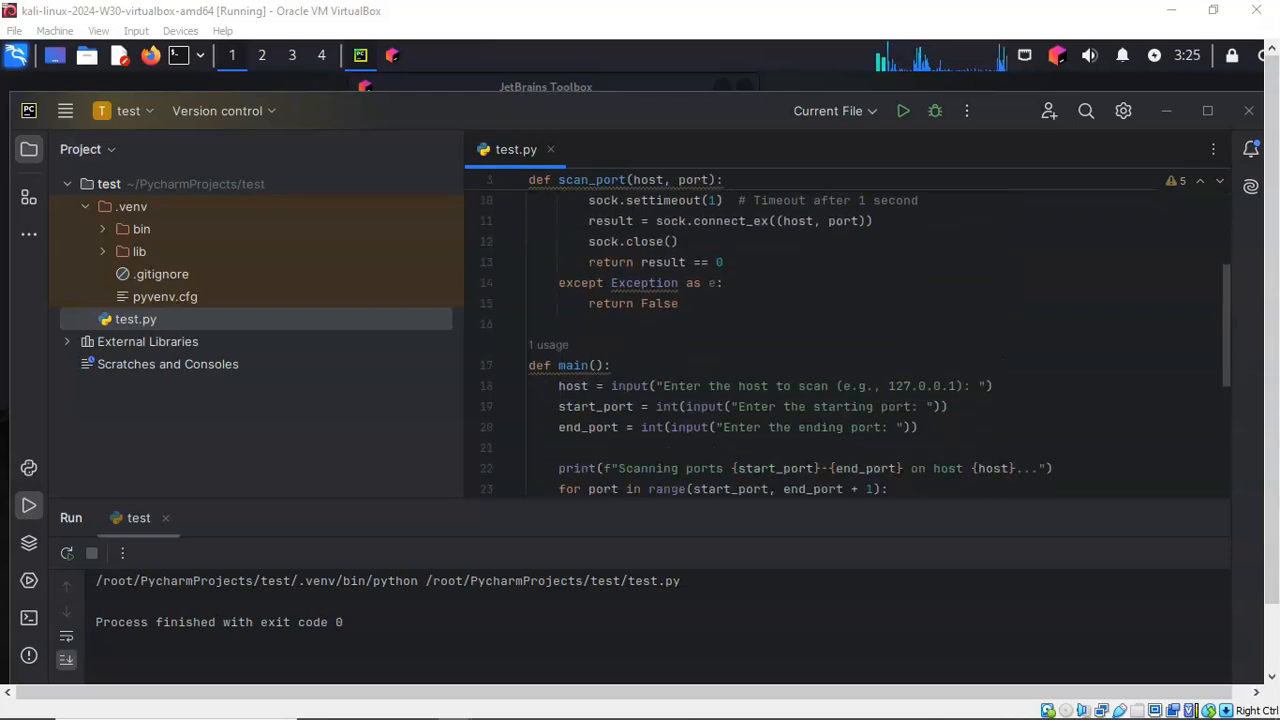
scroll("down", 3)
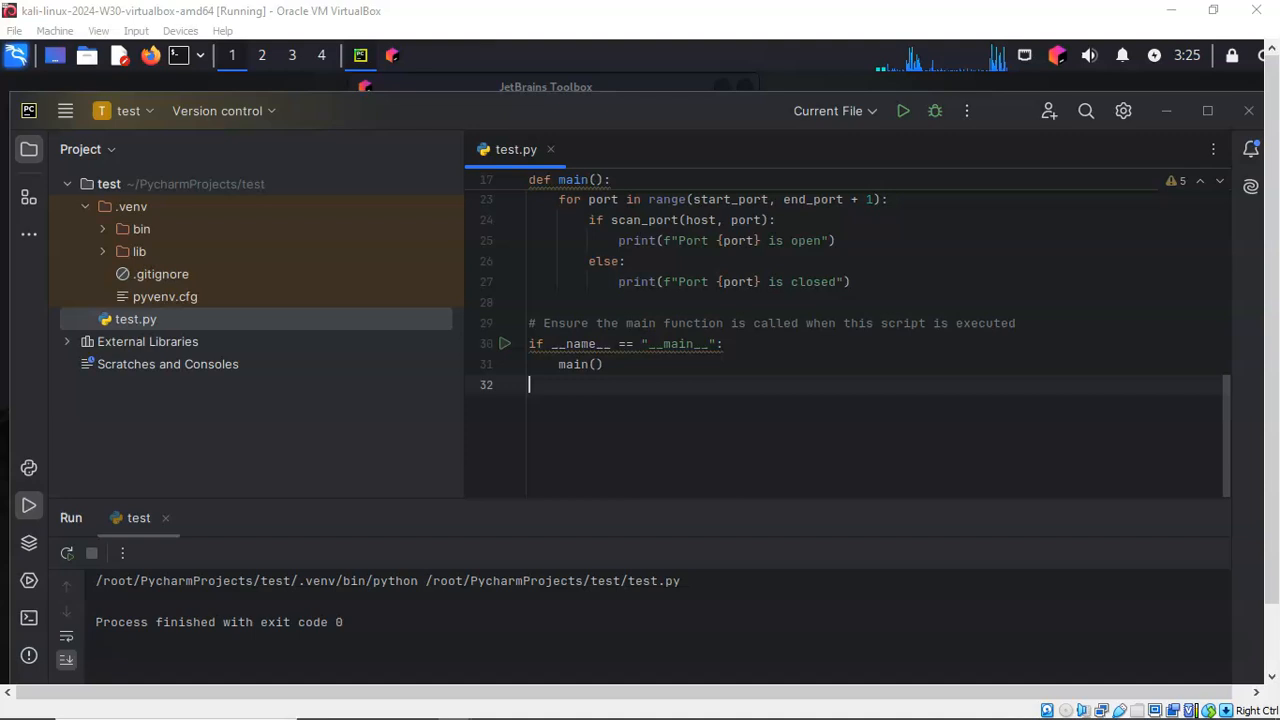
scroll("up", 3)
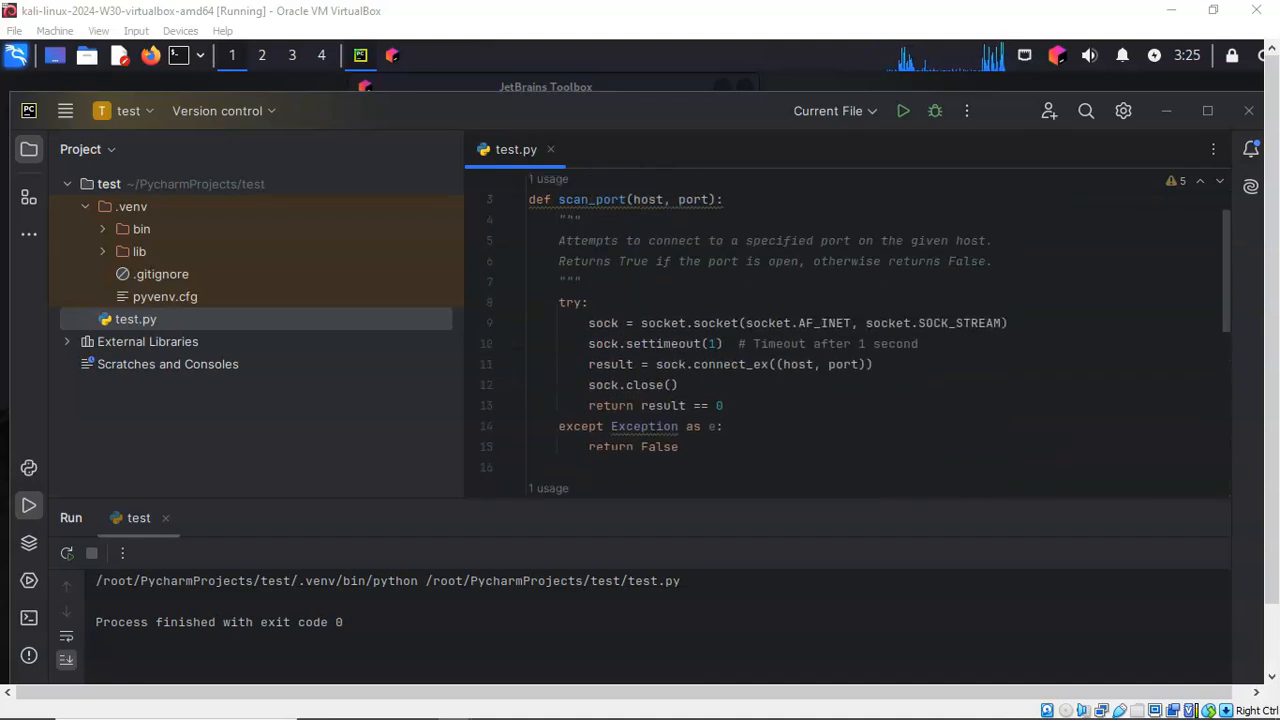
mouse_move(902, 110)
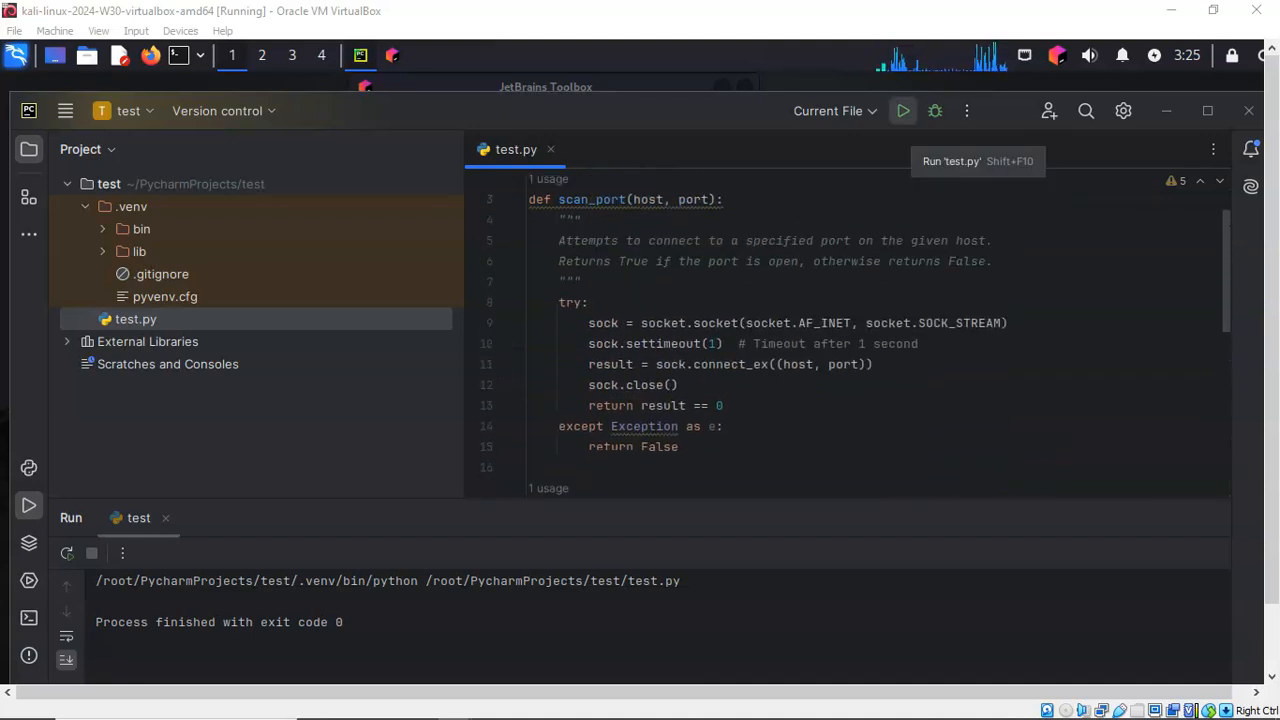
left_click(901, 110)
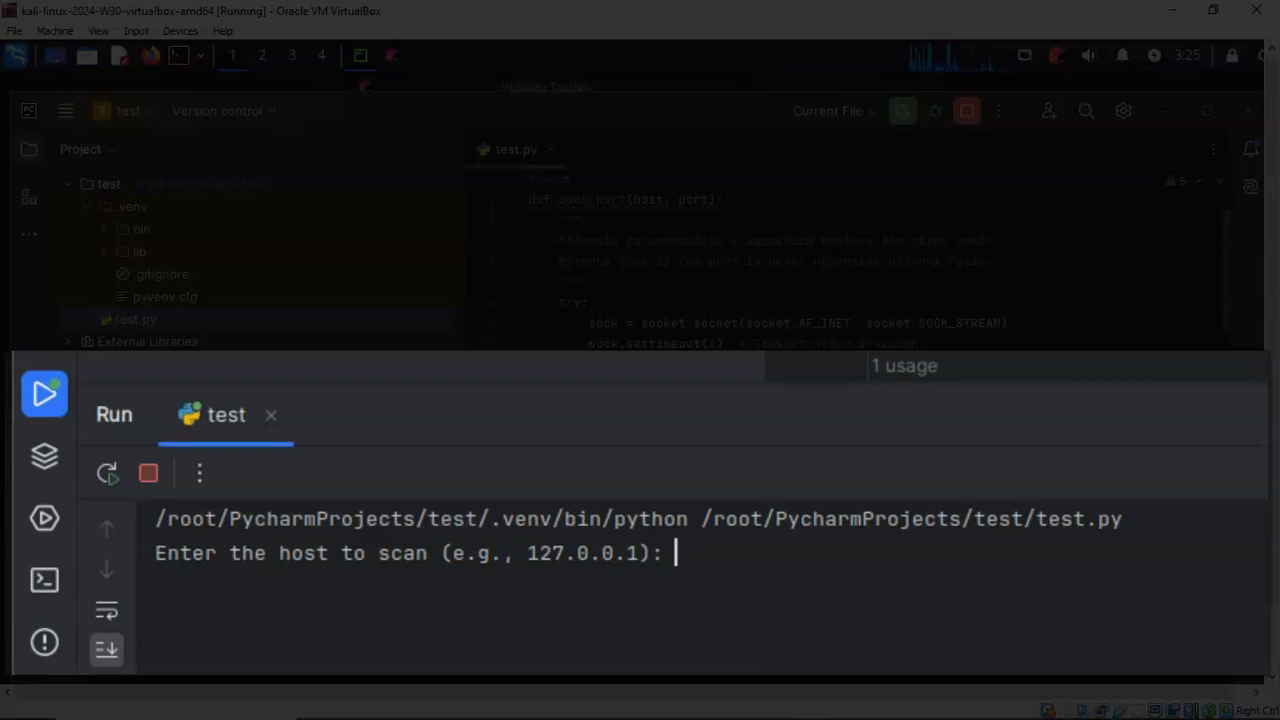
type("www.google.com")
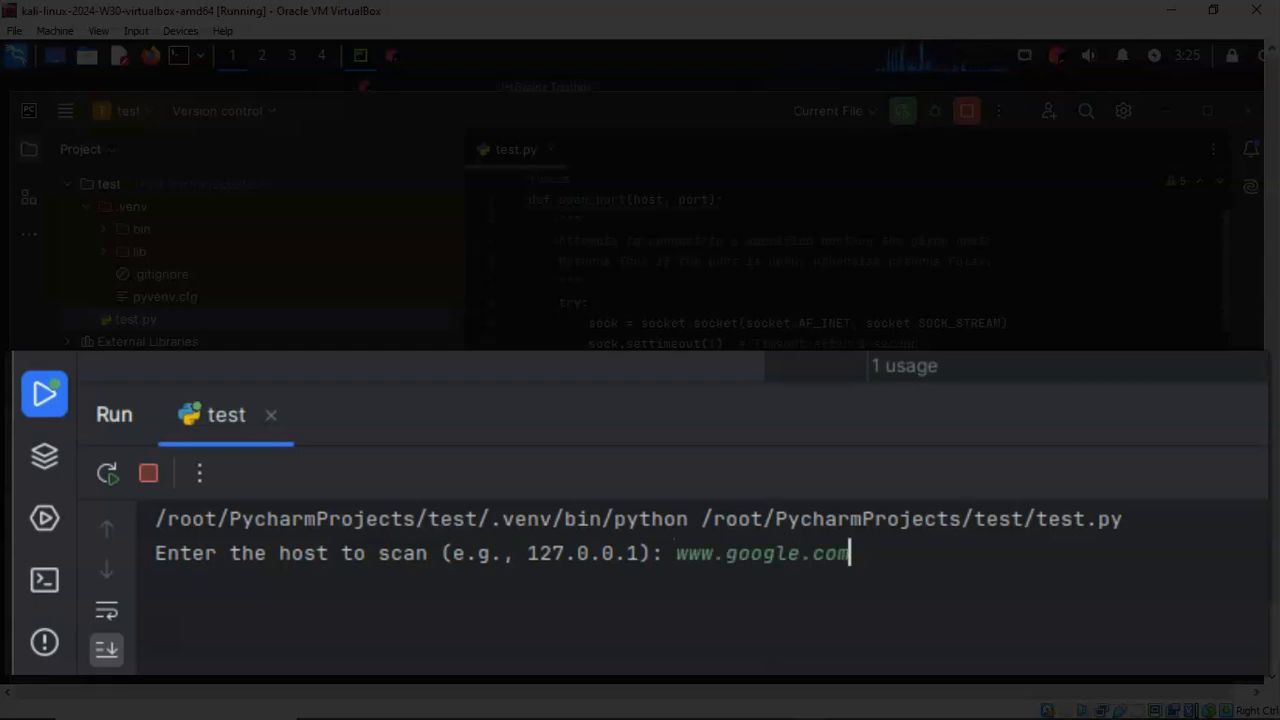
key("Return")
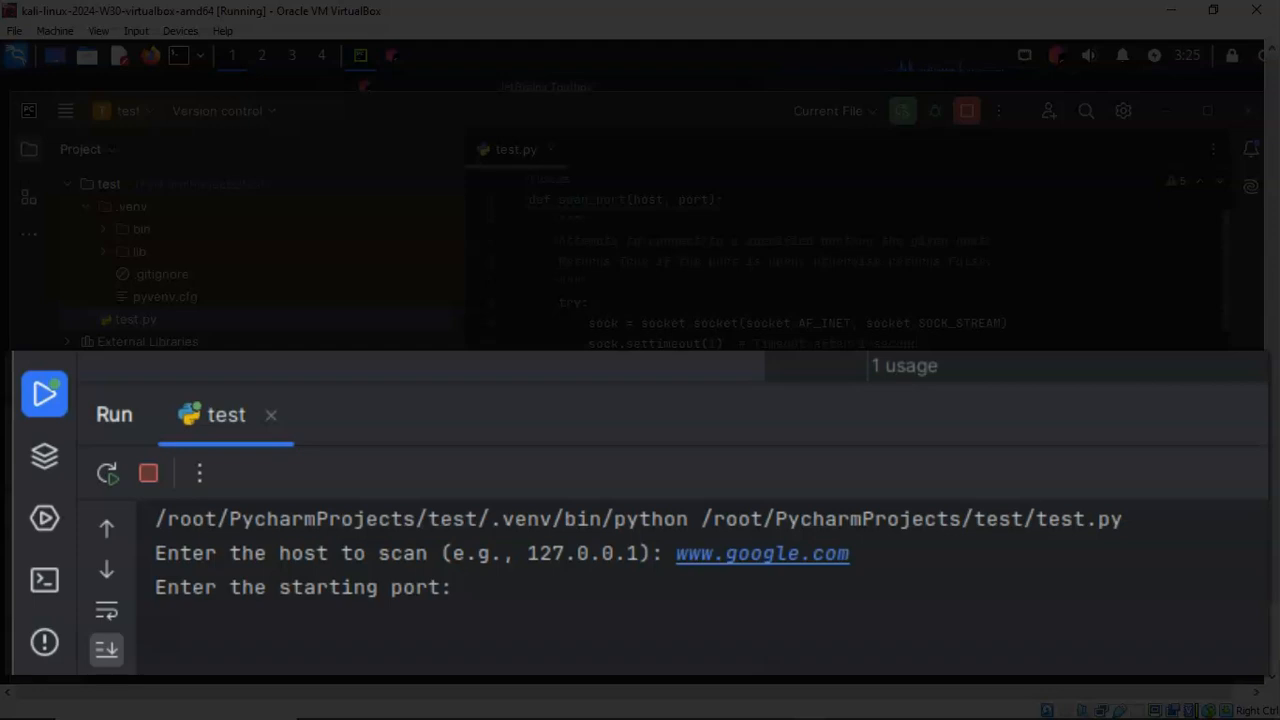
type("8")
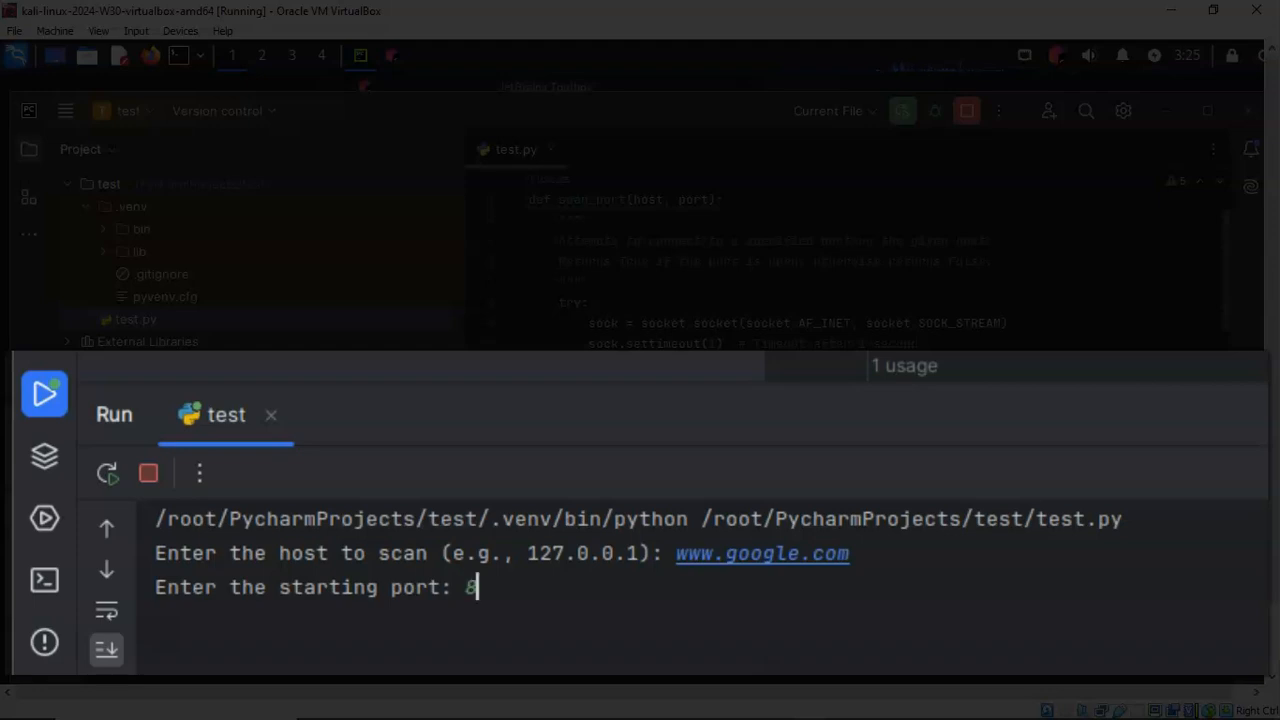
key("Return")
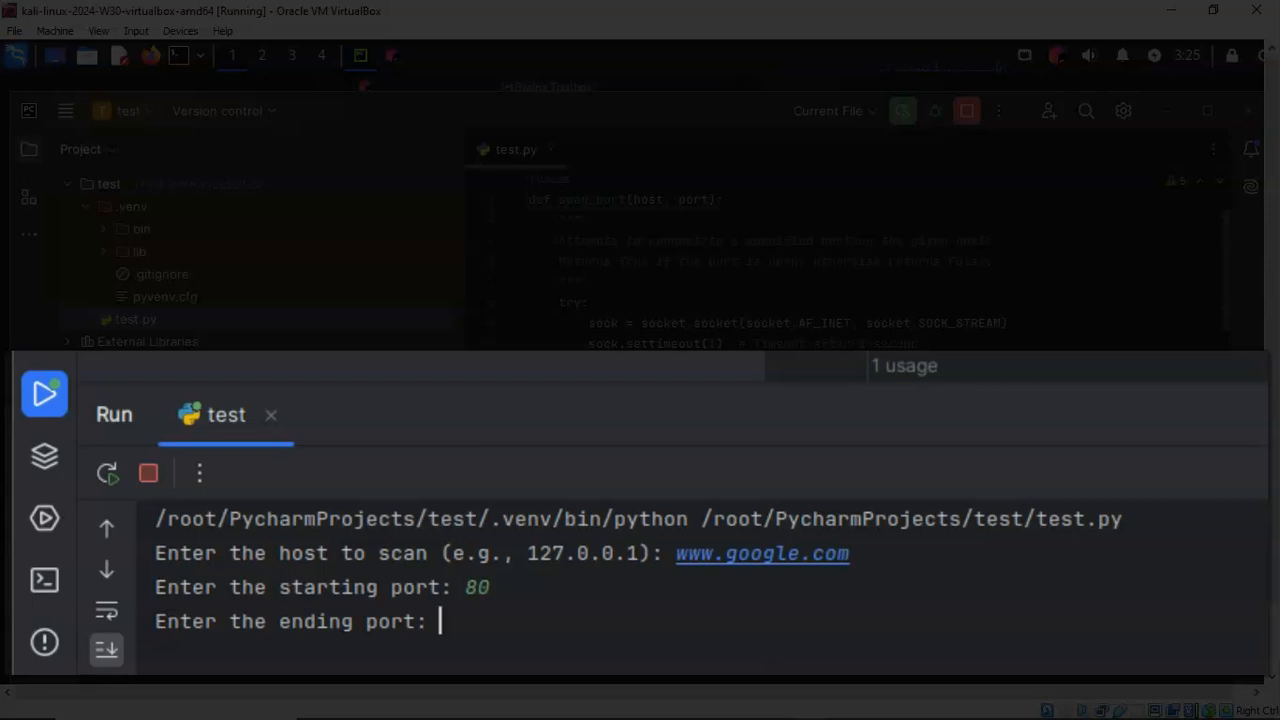
type("80")
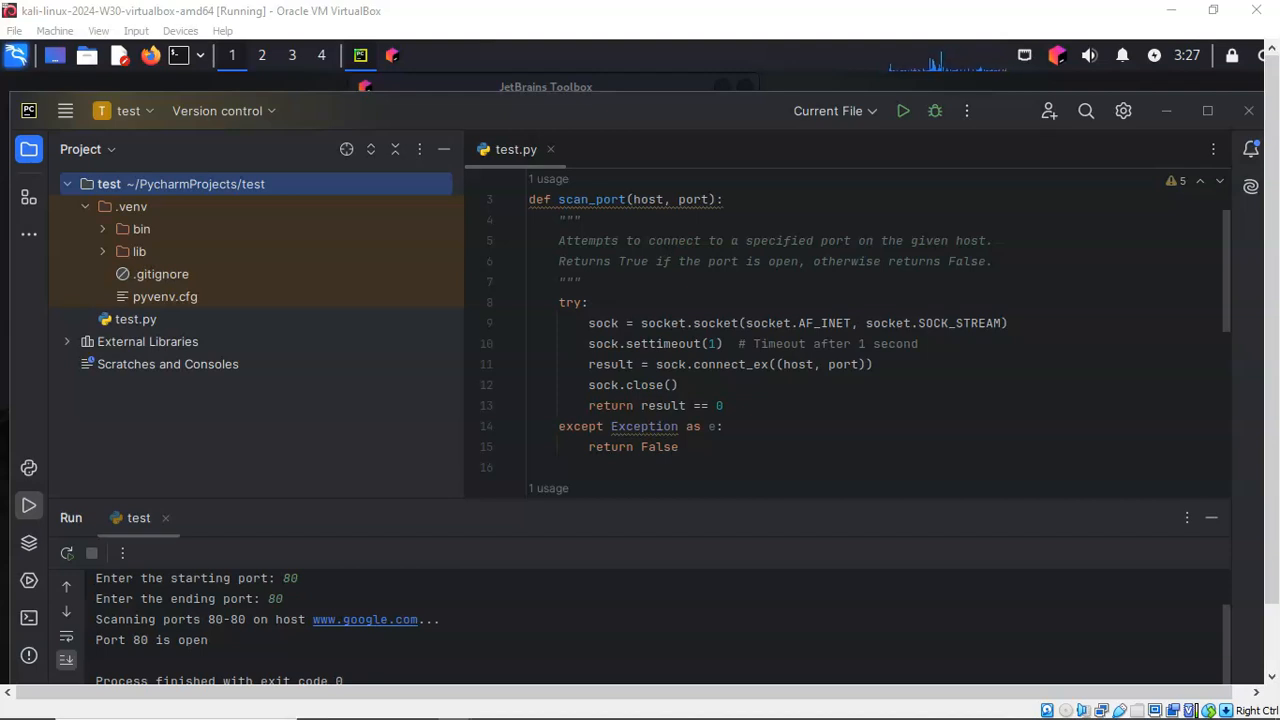
mouse_move(28, 618)
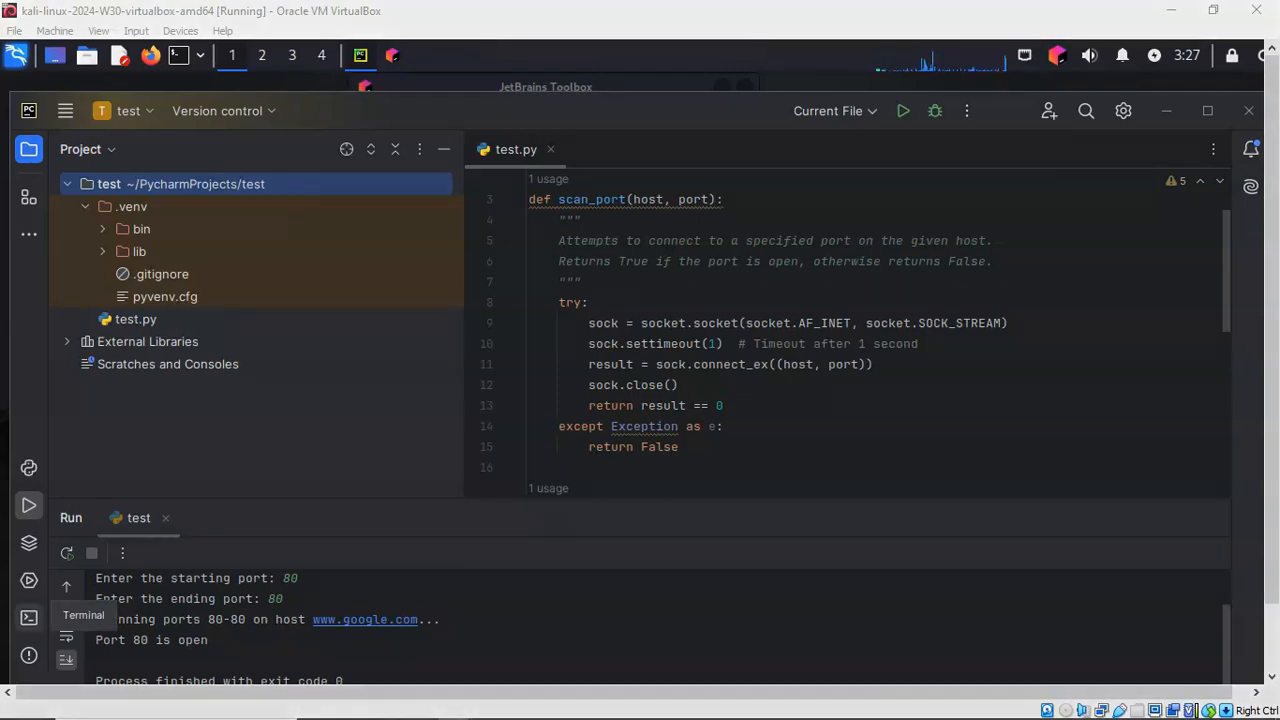